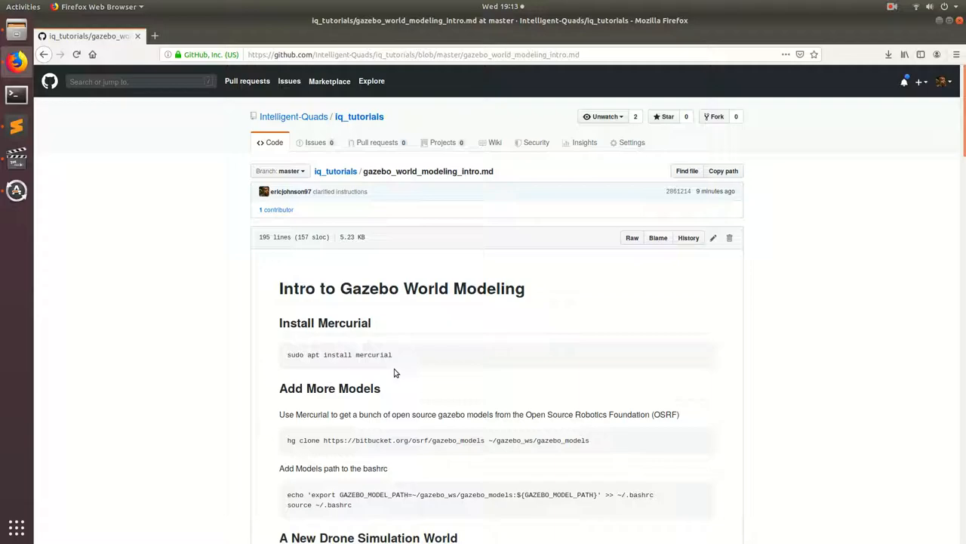
pyautogui.moveTo(392, 310)
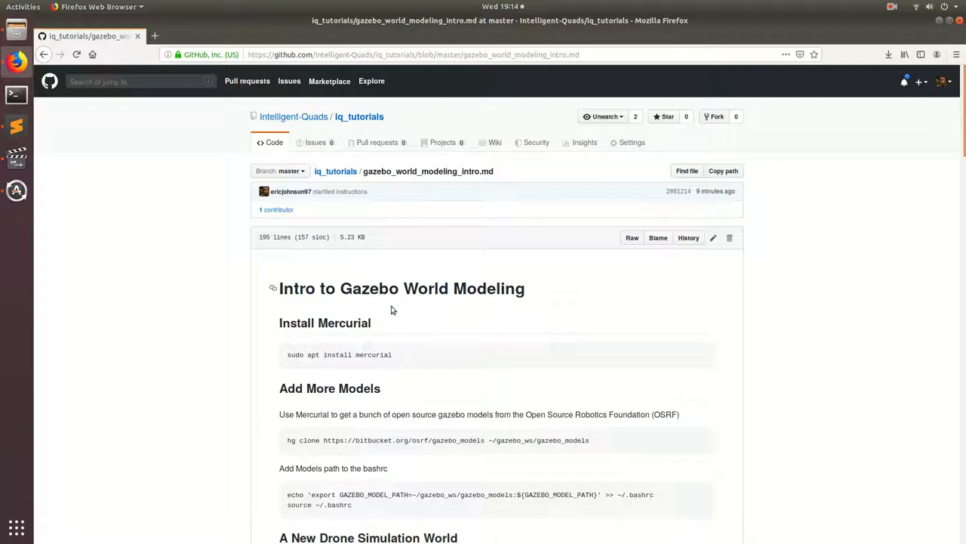
pyautogui.moveTo(317, 290)
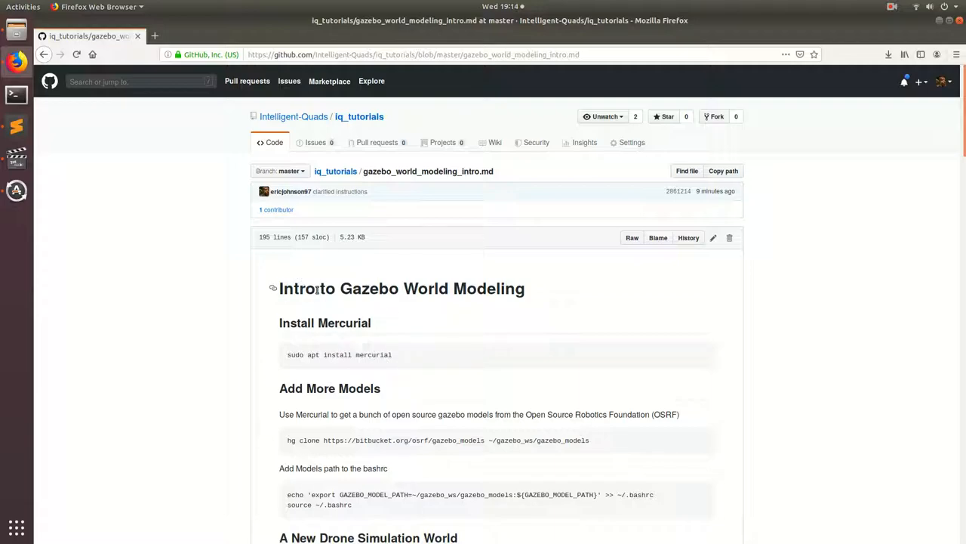
# Step: Select the 'sudo apt install mercurial' command in the tutorial and copy it
pyautogui.scroll(-3)
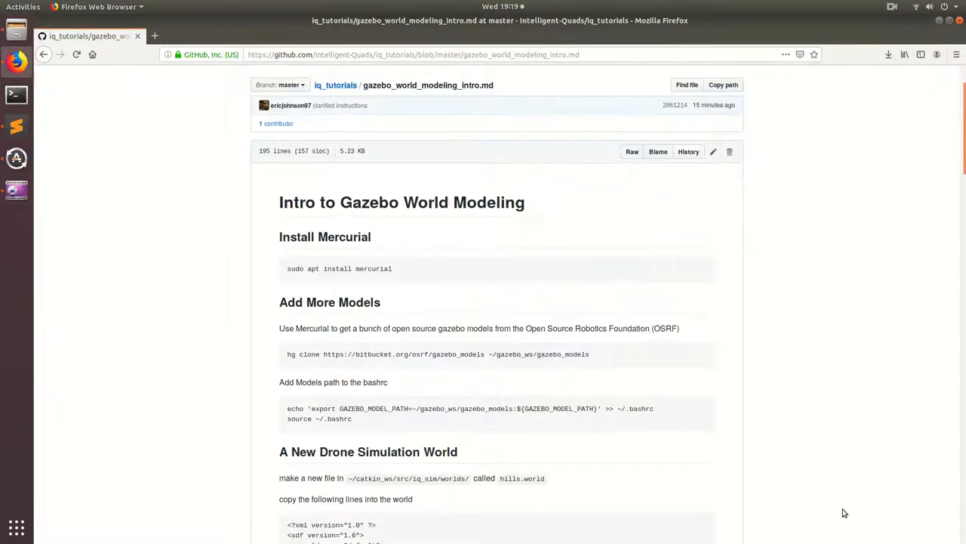
pyautogui.moveTo(815, 464)
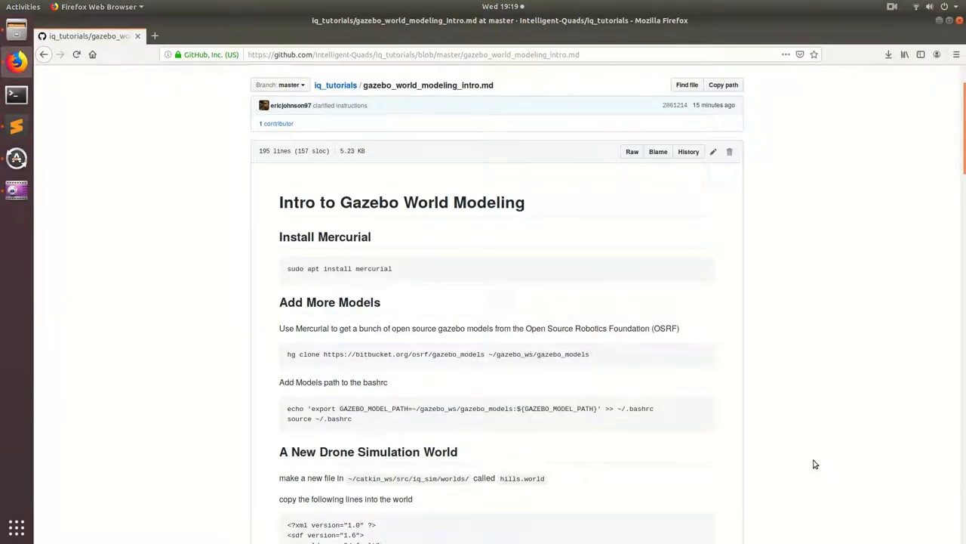
pyautogui.moveTo(583, 375)
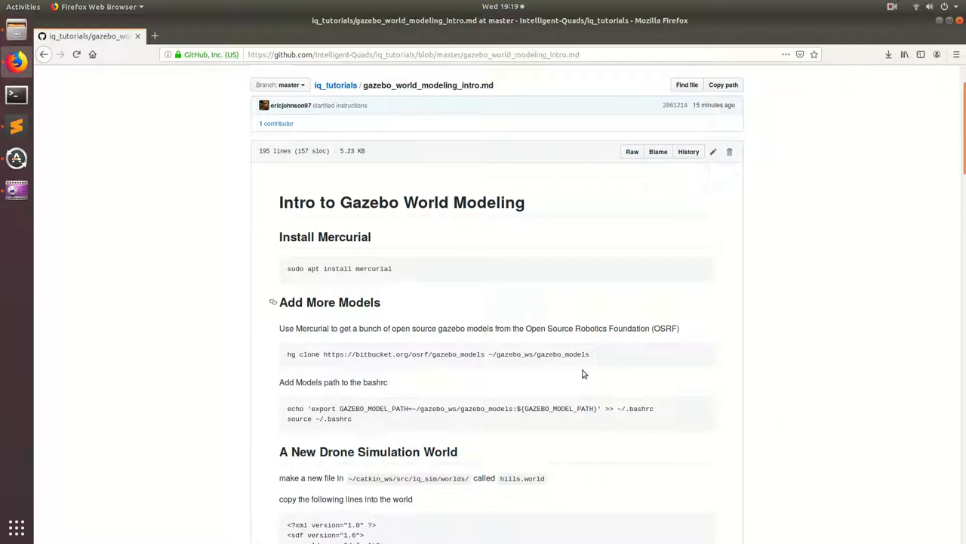
pyautogui.moveTo(289, 322)
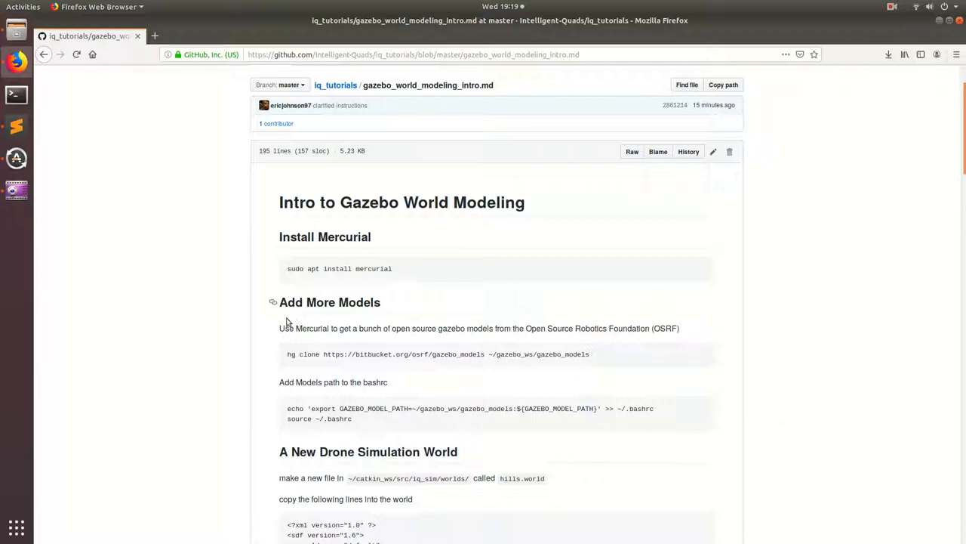
pyautogui.doubleClick(556, 327)
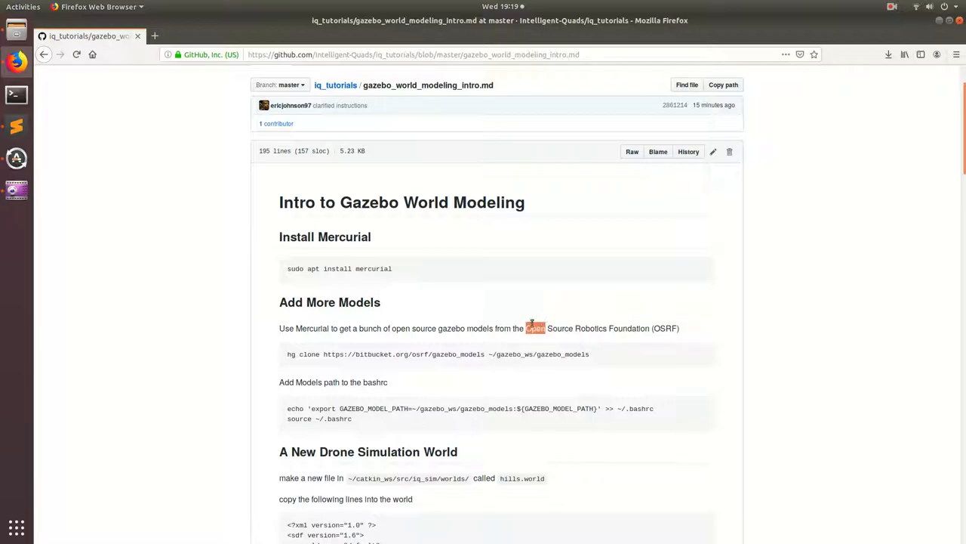
pyautogui.moveTo(562, 354)
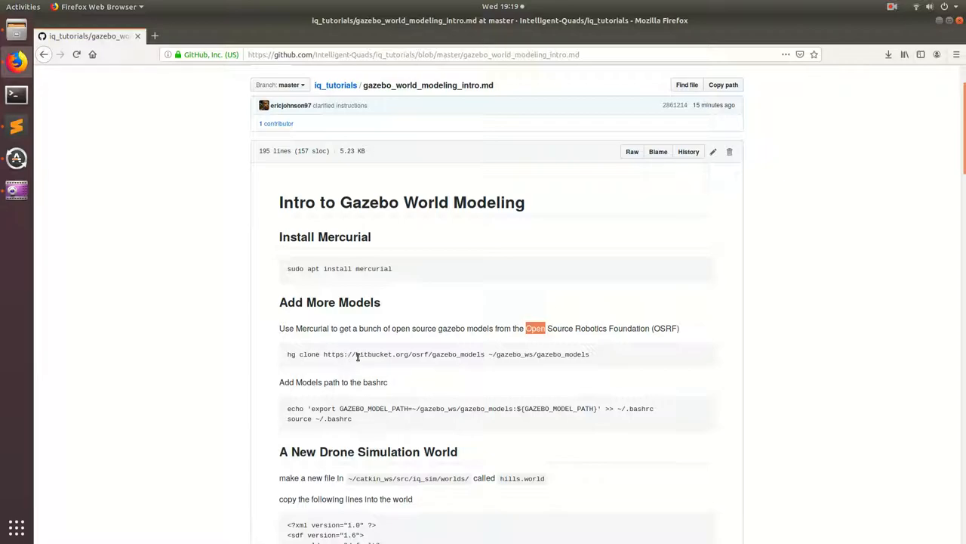
pyautogui.doubleClick(355, 353)
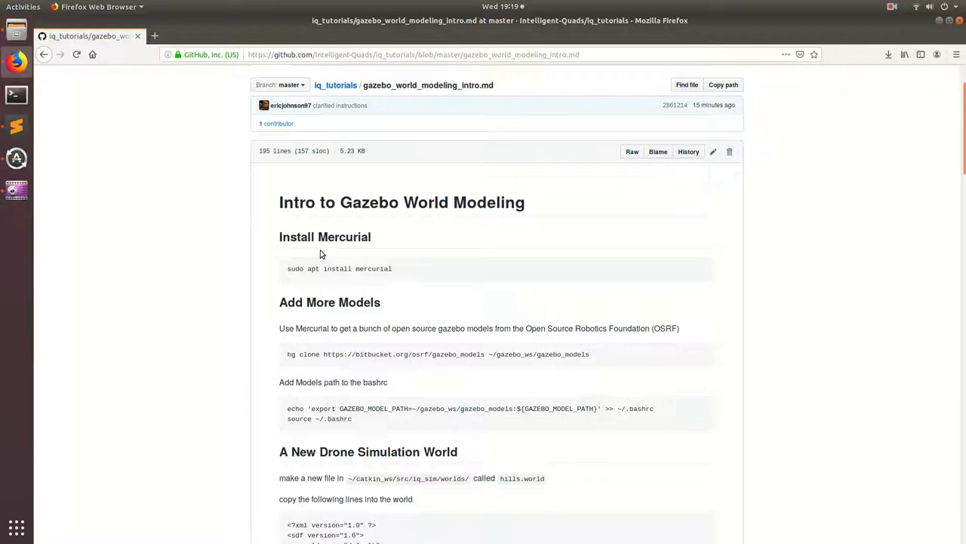
pyautogui.doubleClick(344, 236)
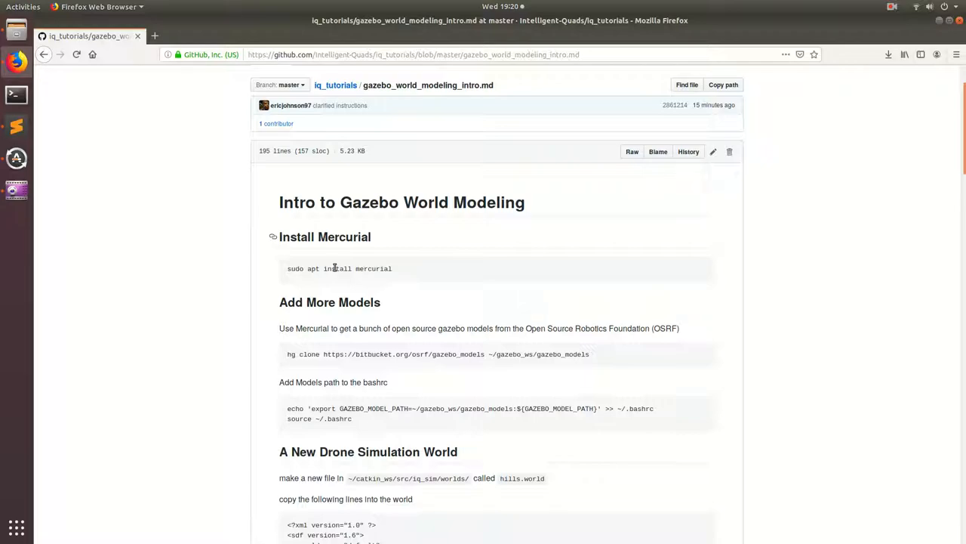
pyautogui.moveTo(361, 279)
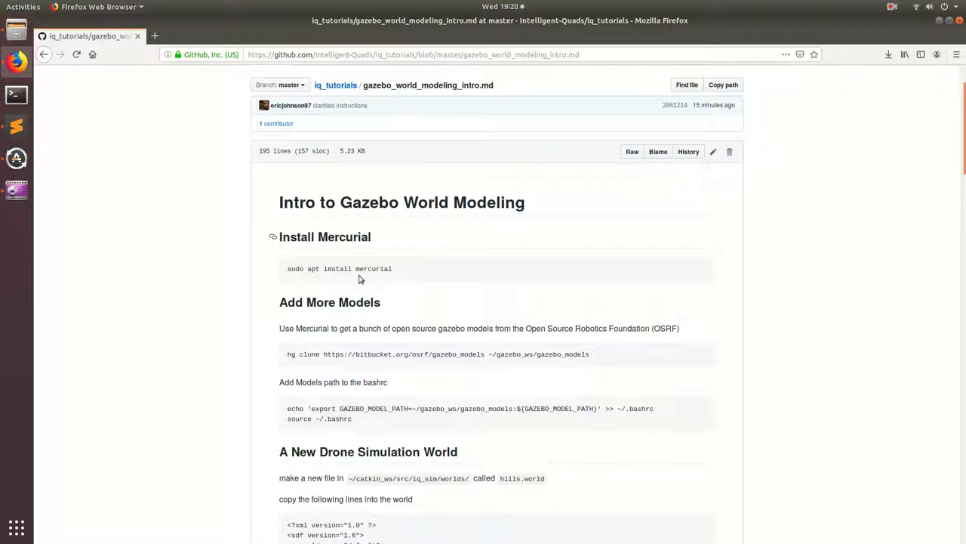
pyautogui.moveTo(330, 279)
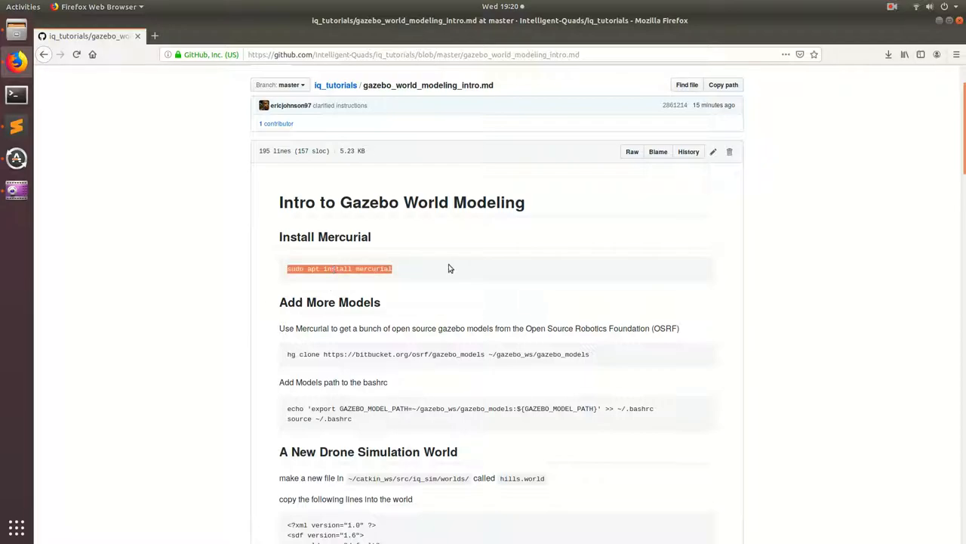
pyautogui.moveTo(17, 93)
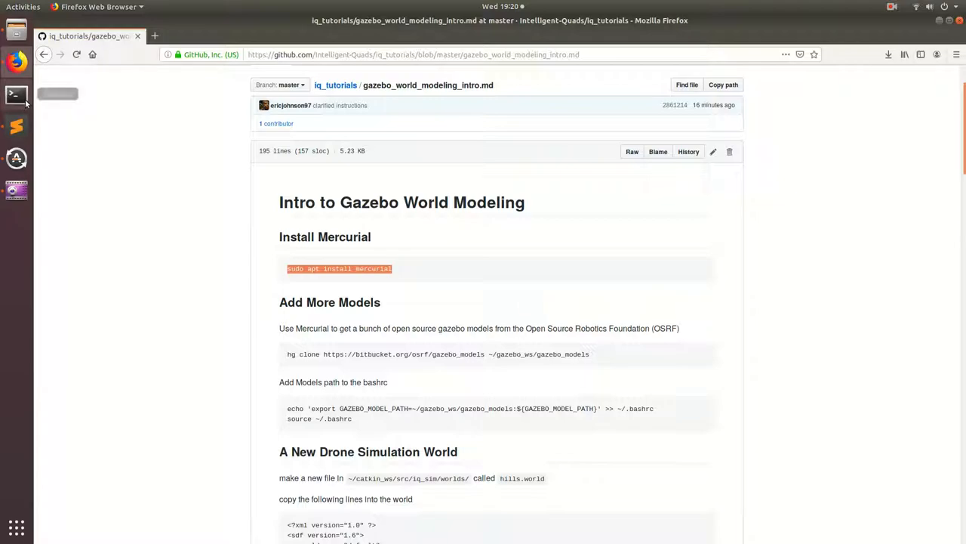
# Step: Run the Mercurial install, clone gazebo_models, export GAZEBO_MODEL_PATH in ~/.bashrc and source it
pyautogui.click(17, 94)
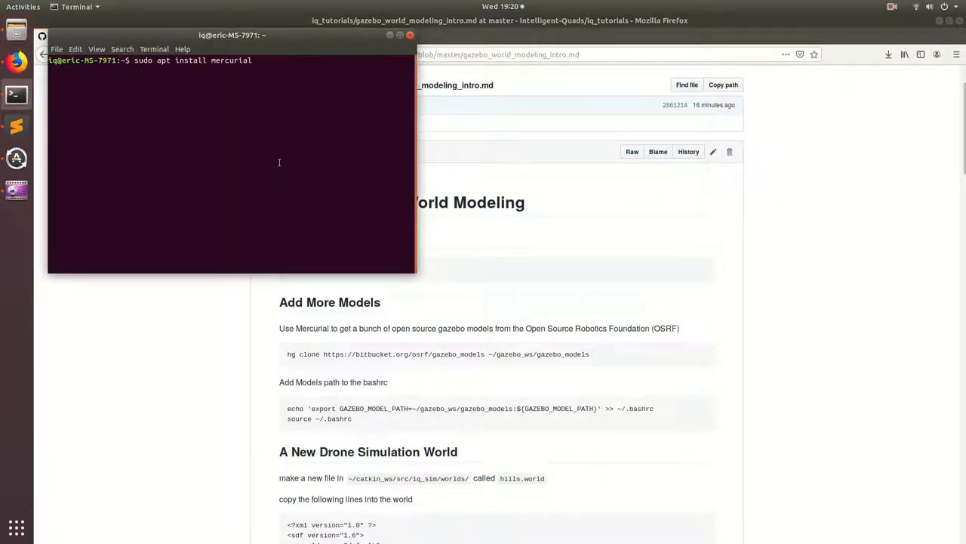
pyautogui.press('Return')
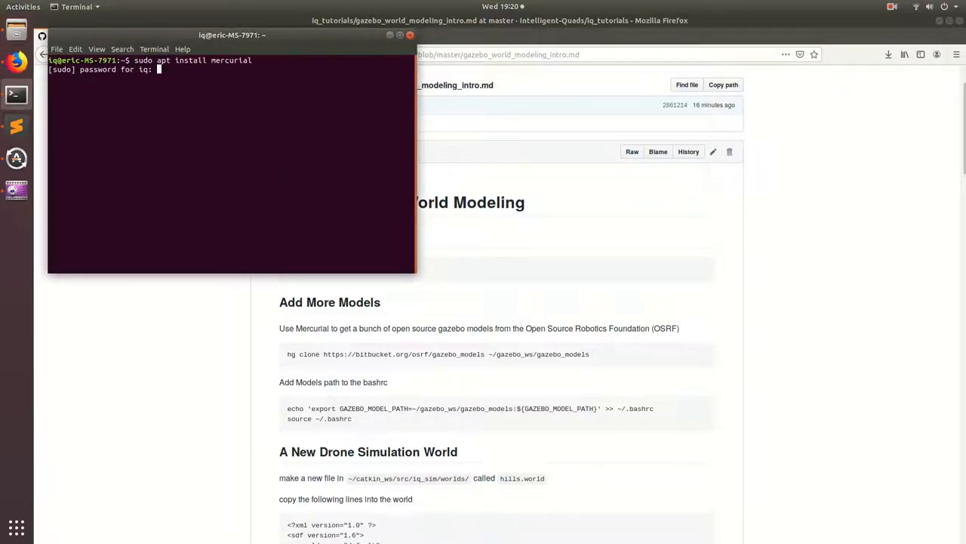
pyautogui.press('Return')
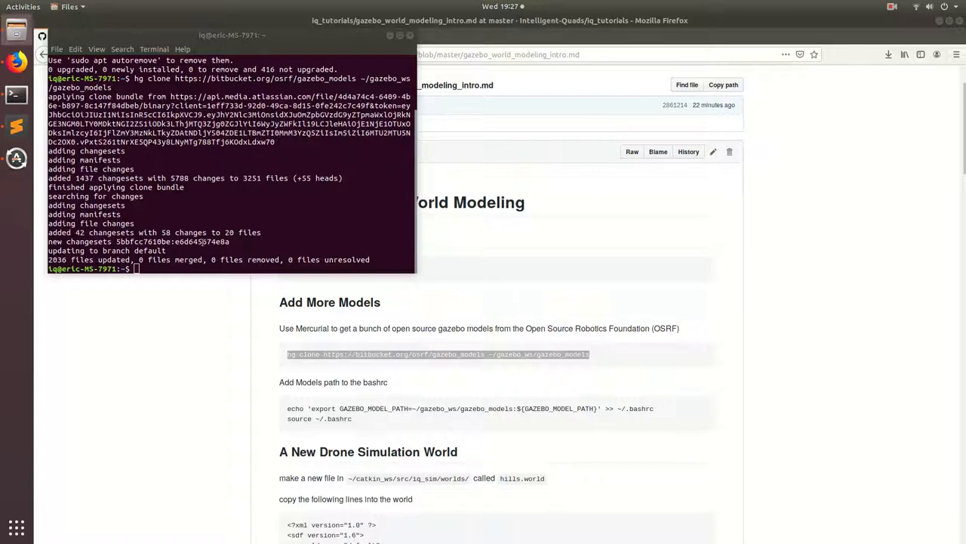
pyautogui.moveTo(423, 259)
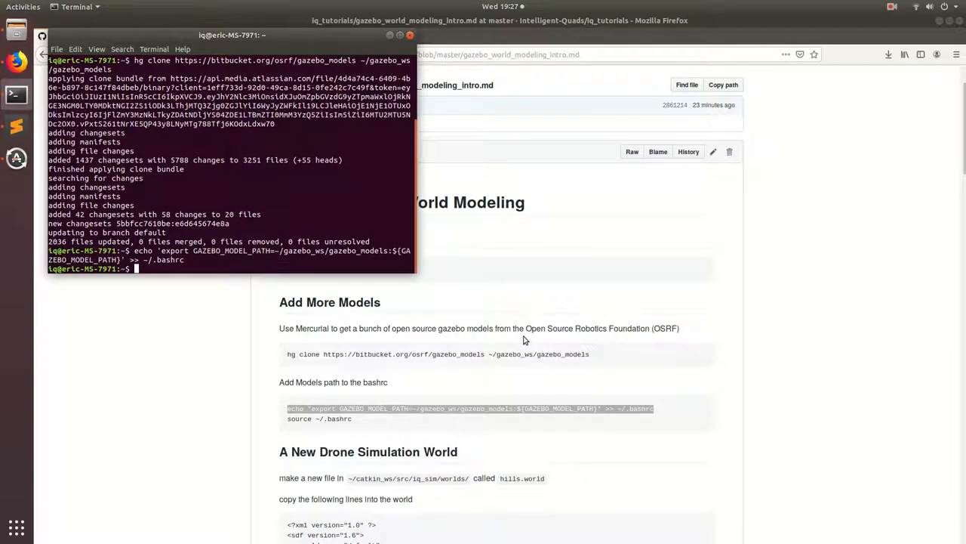
pyautogui.moveTo(255, 193)
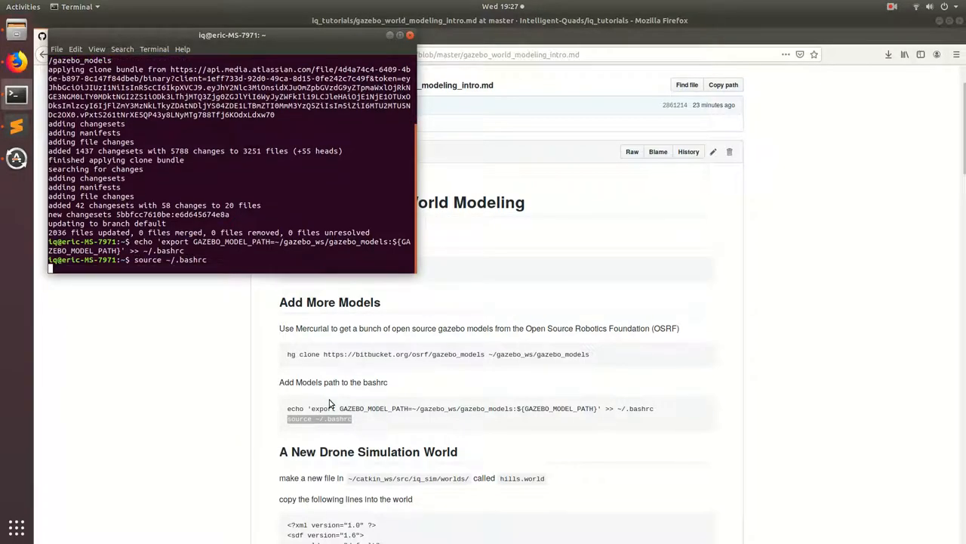
pyautogui.press('Return')
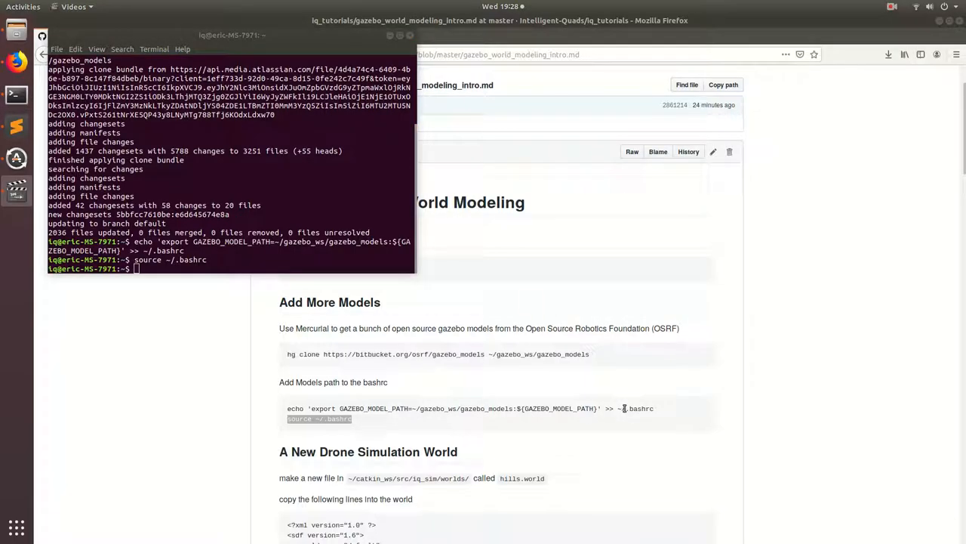
pyautogui.moveTo(476, 315)
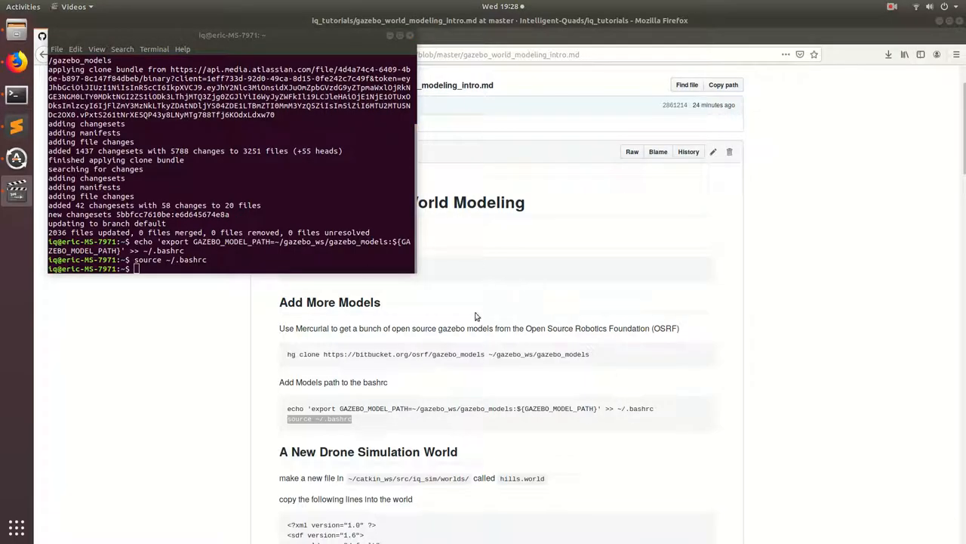
pyautogui.moveTo(510, 443)
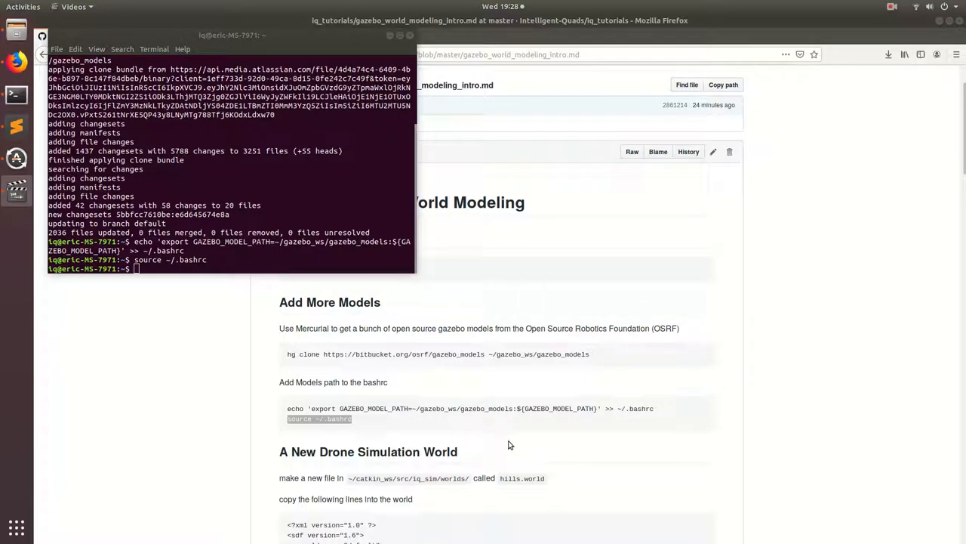
pyautogui.moveTo(453, 474)
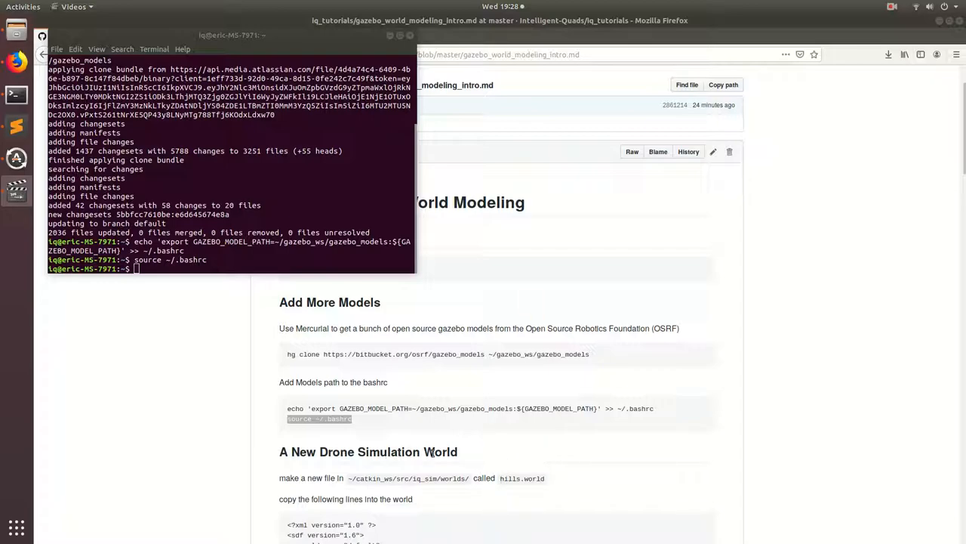
# Step: Scroll the tutorial to the 'A New Drone Simulation World' section with the hills.world code
pyautogui.scroll(-3)
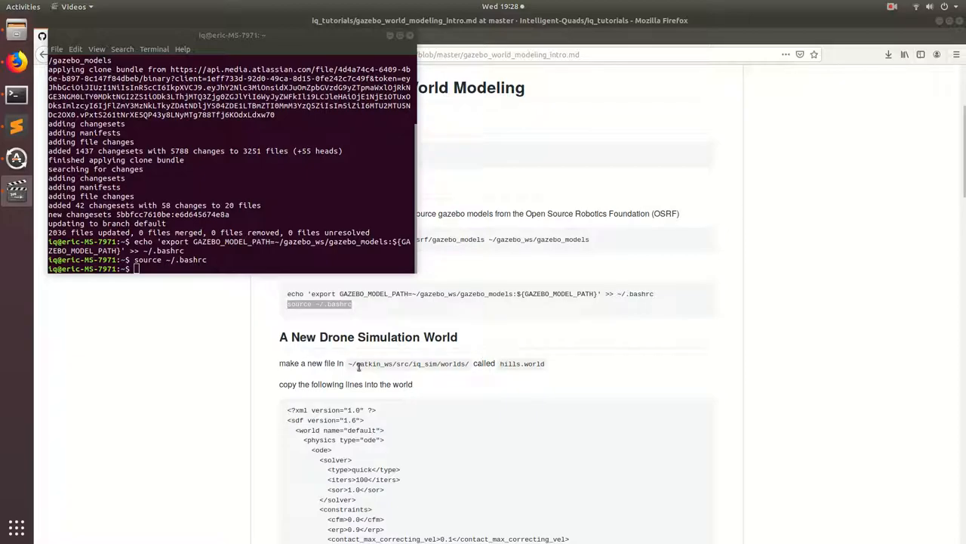
pyautogui.moveTo(522, 363)
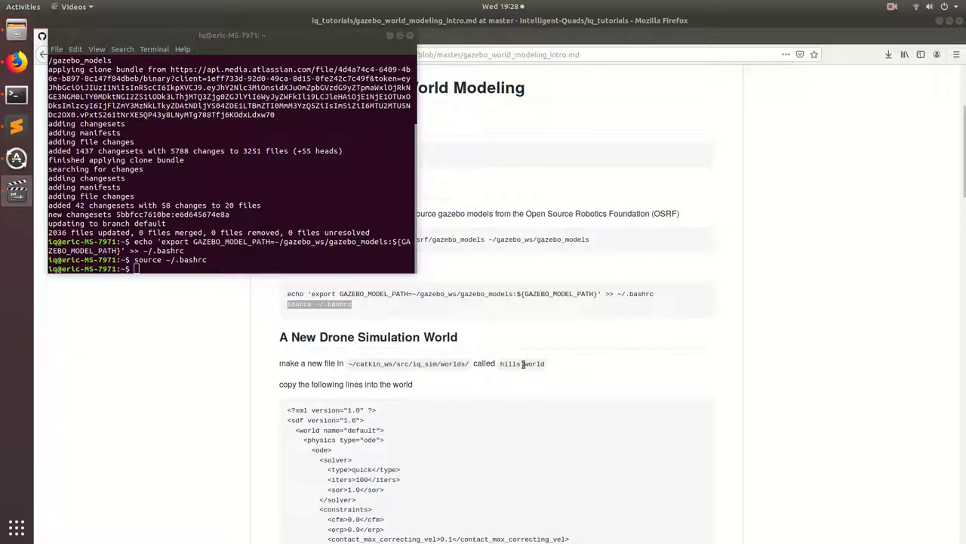
pyautogui.moveTo(392, 362)
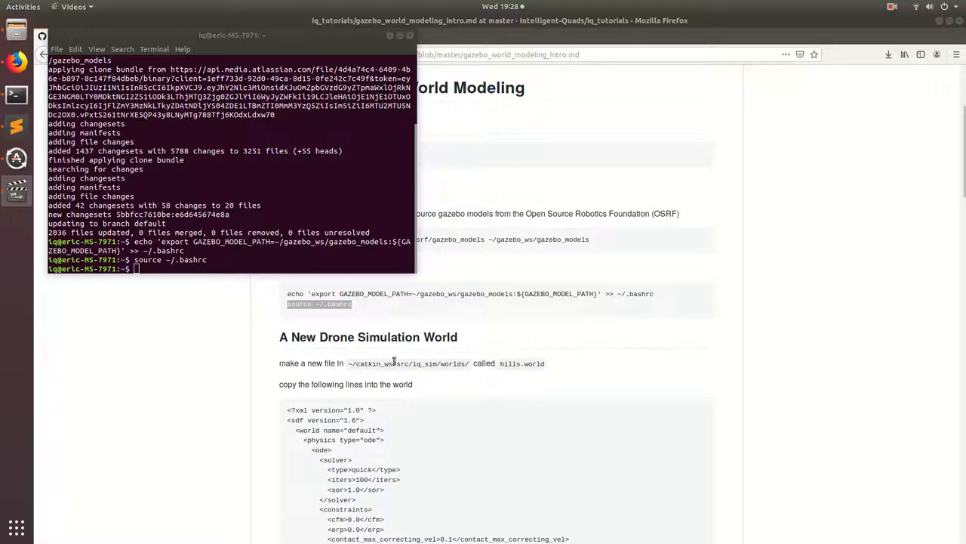
pyautogui.moveTo(456, 363)
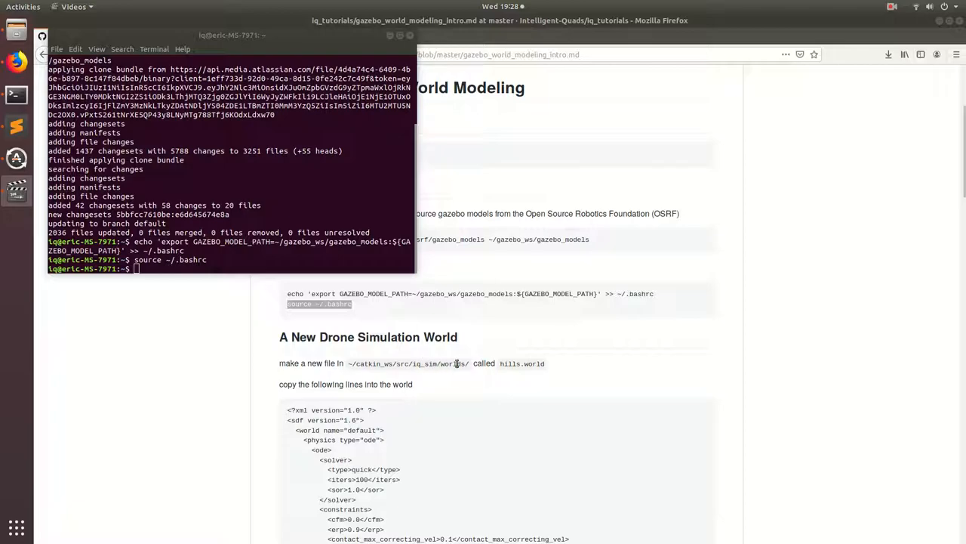
pyautogui.moveTo(308, 179)
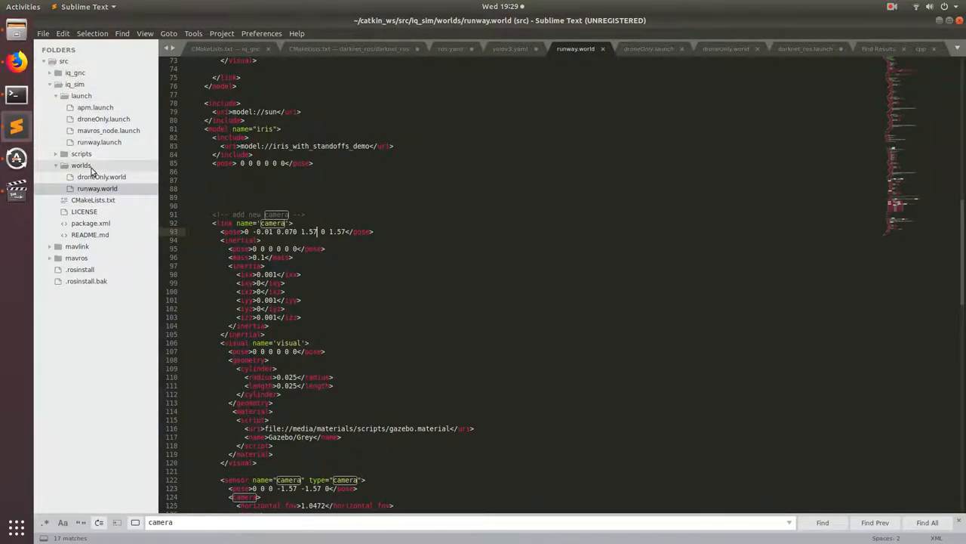
# Step: Paste the copied world SDF code, with camera sensor and gimbal joint, into a new untitled file
pyautogui.press('ctrl+n')
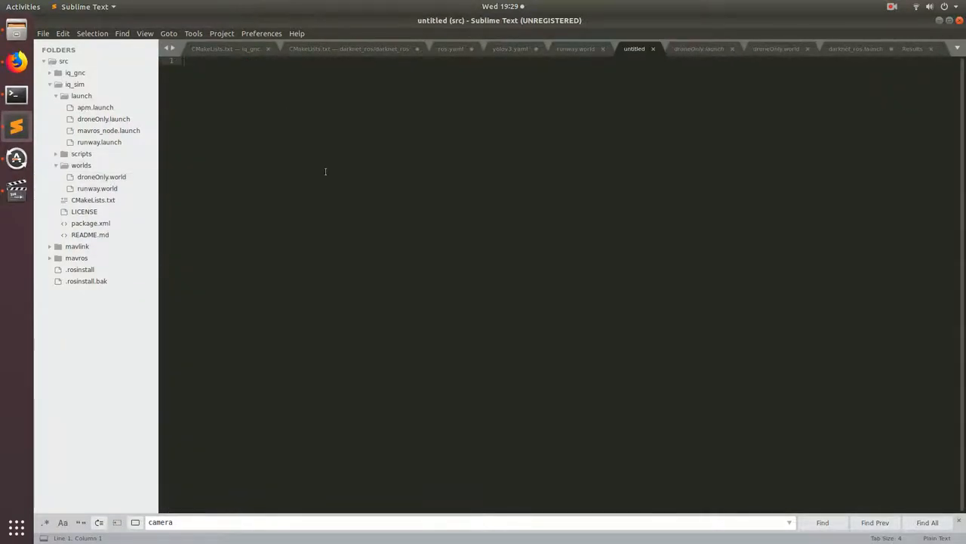
pyautogui.click(17, 61)
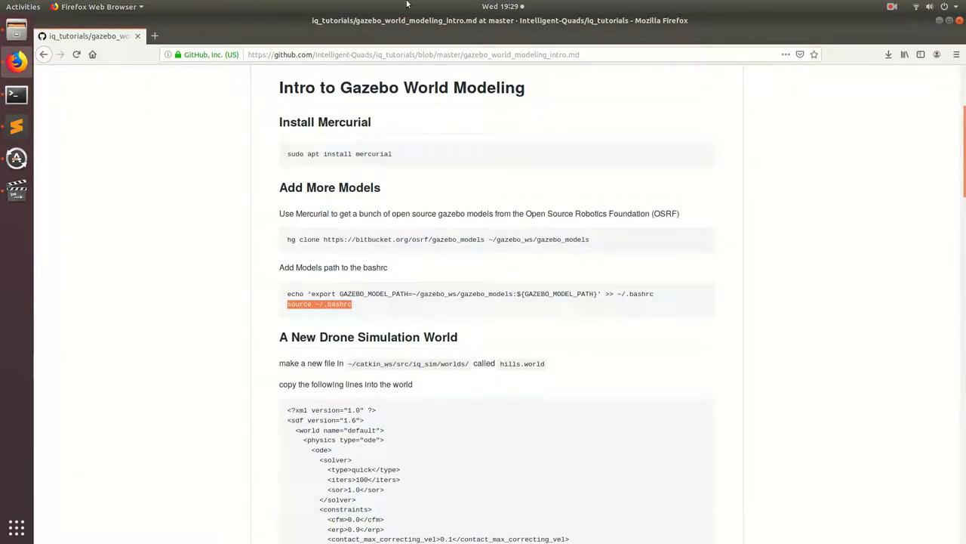
pyautogui.moveTo(424, 260)
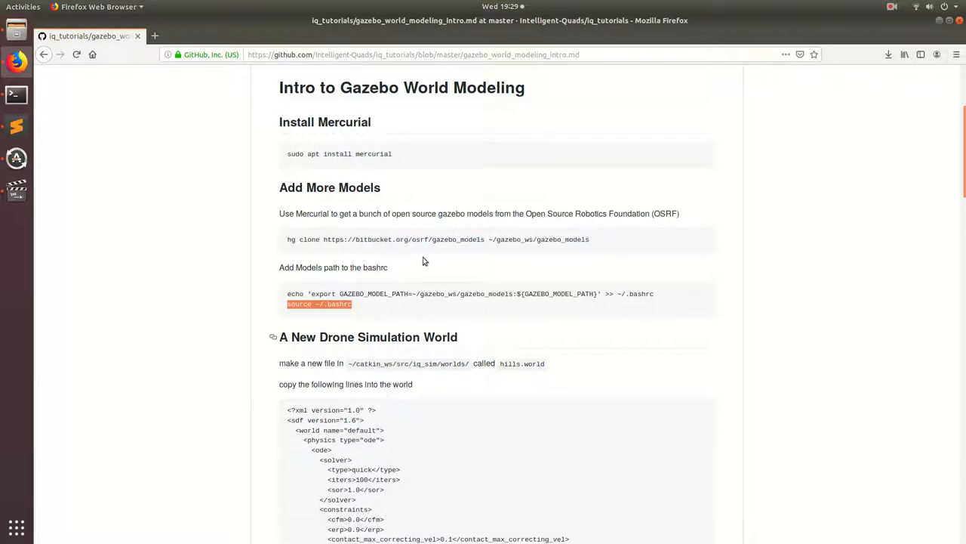
pyautogui.scroll(-3)
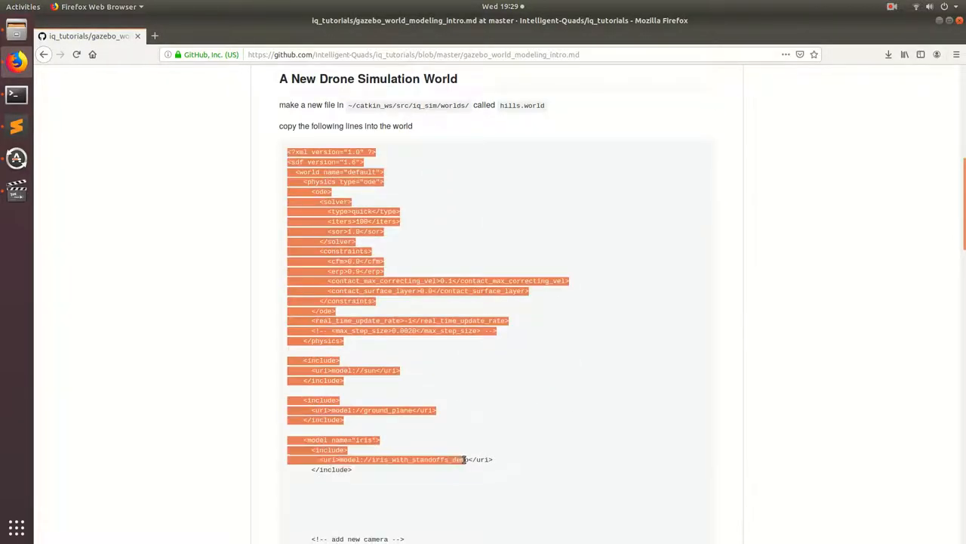
pyautogui.scroll(-3)
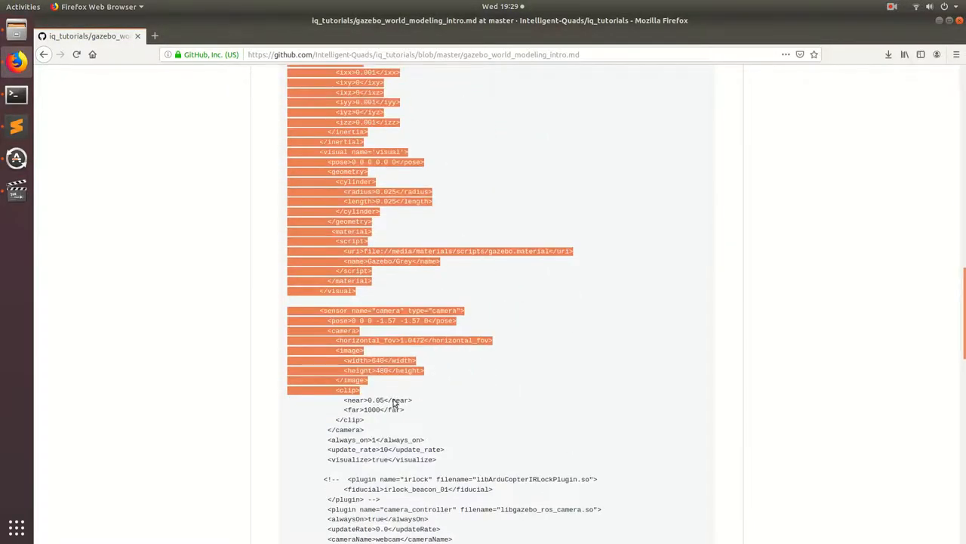
pyautogui.scroll(-3)
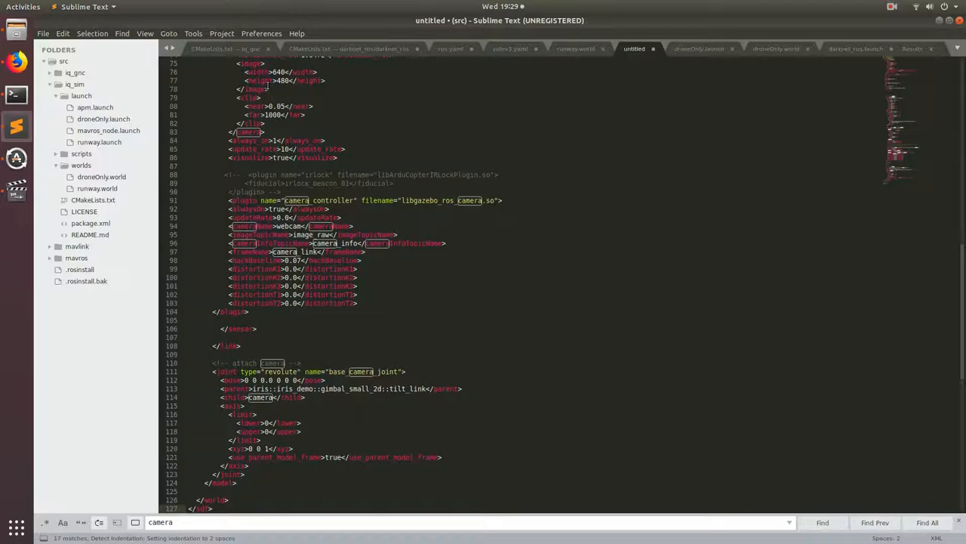
# Step: Save the new file as hills.world in the iq_sim worlds folder
pyautogui.press('ctrl+s')
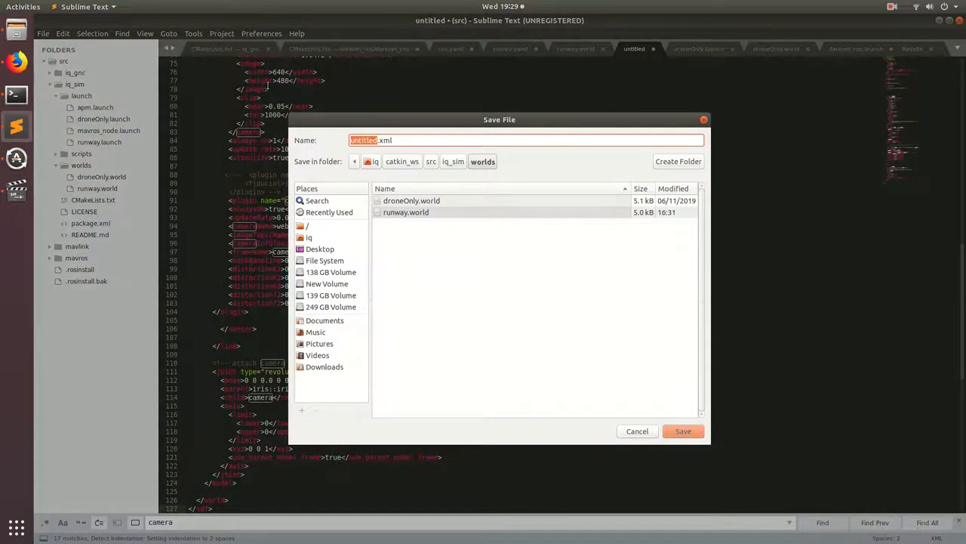
pyautogui.write('h')
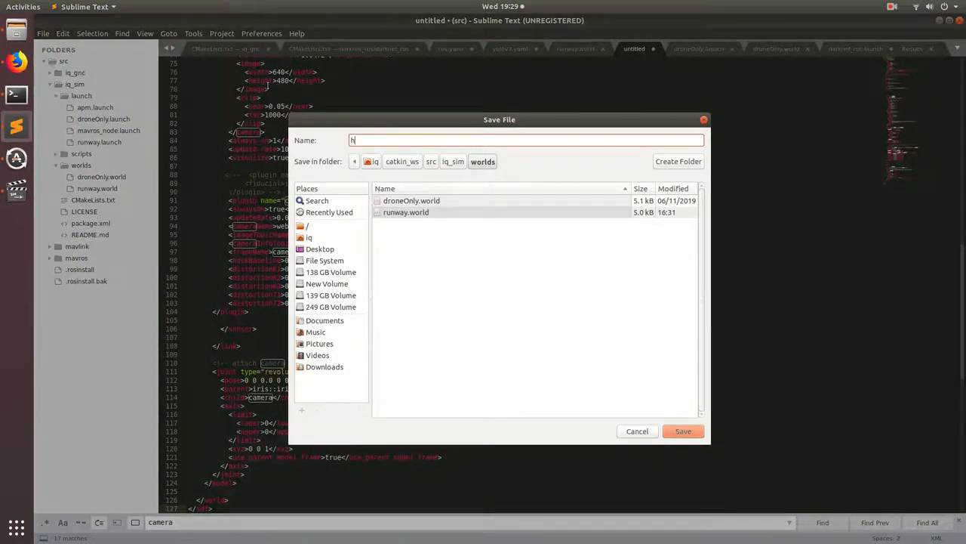
pyautogui.write('ills')
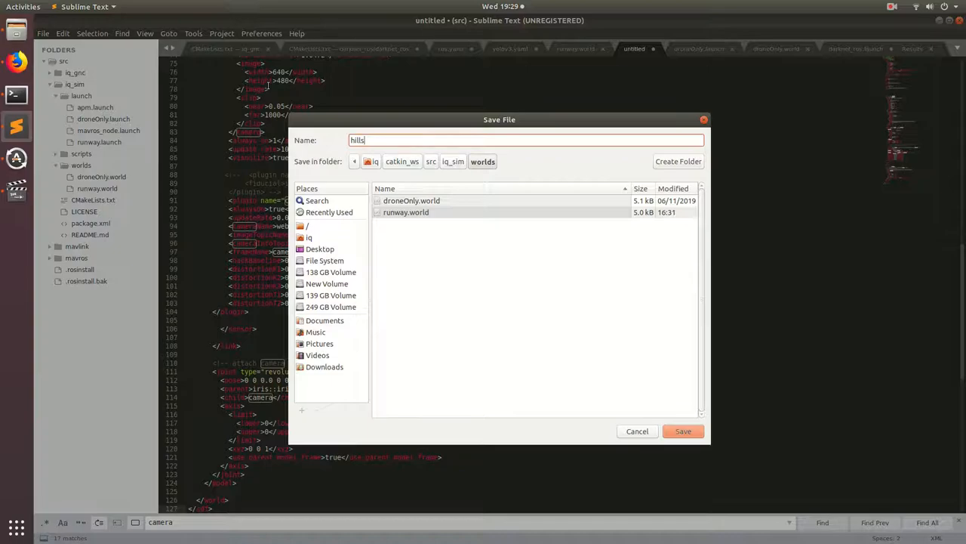
pyautogui.click(682, 432)
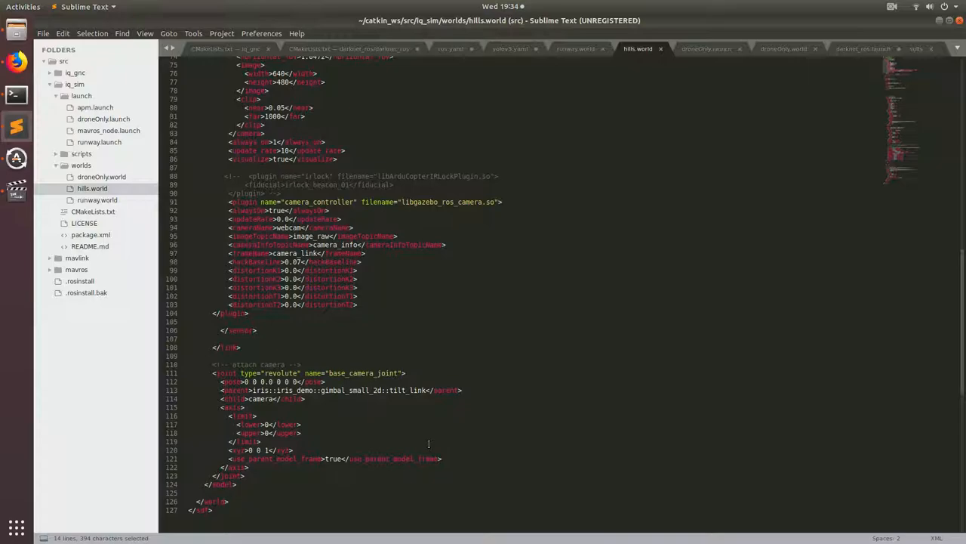
pyautogui.scroll(3)
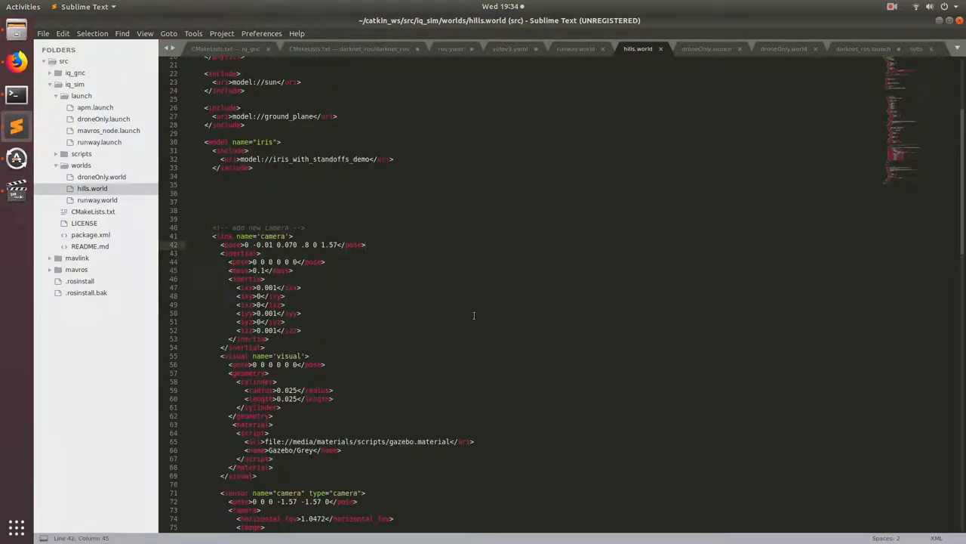
pyautogui.scroll(3)
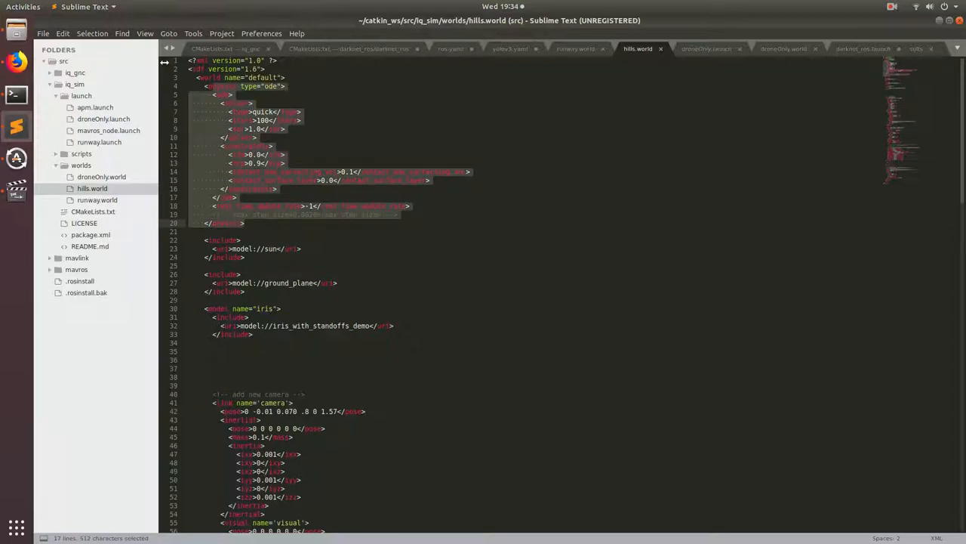
pyautogui.click(305, 233)
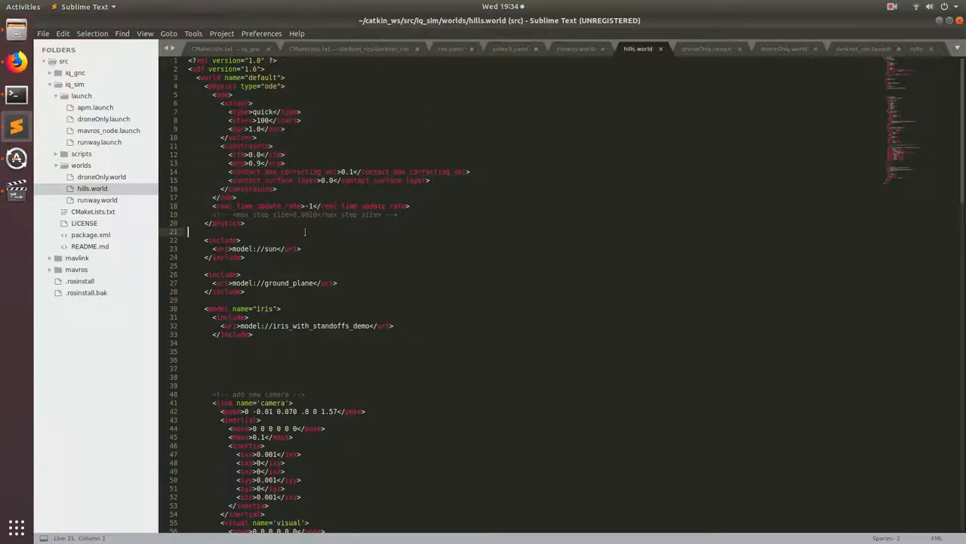
pyautogui.scroll(-3)
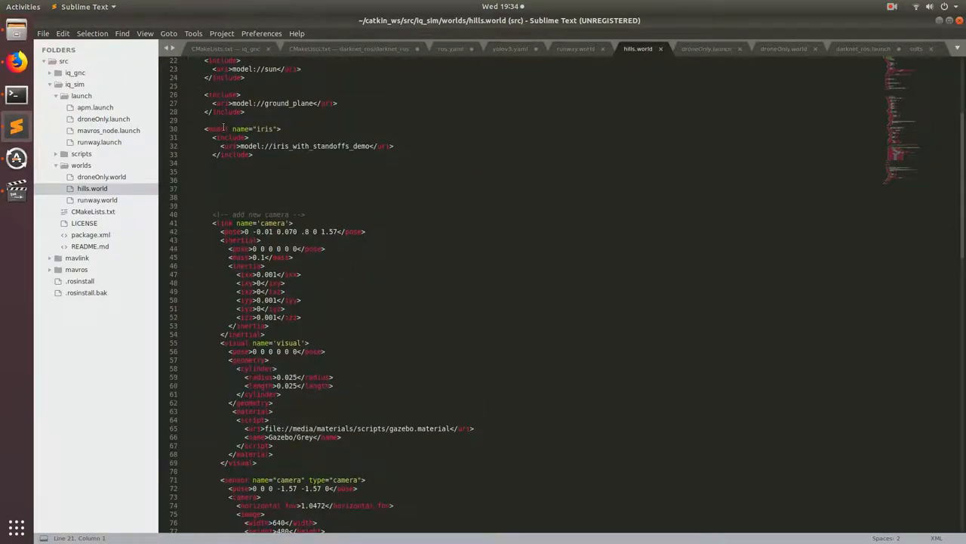
pyautogui.scroll(-3)
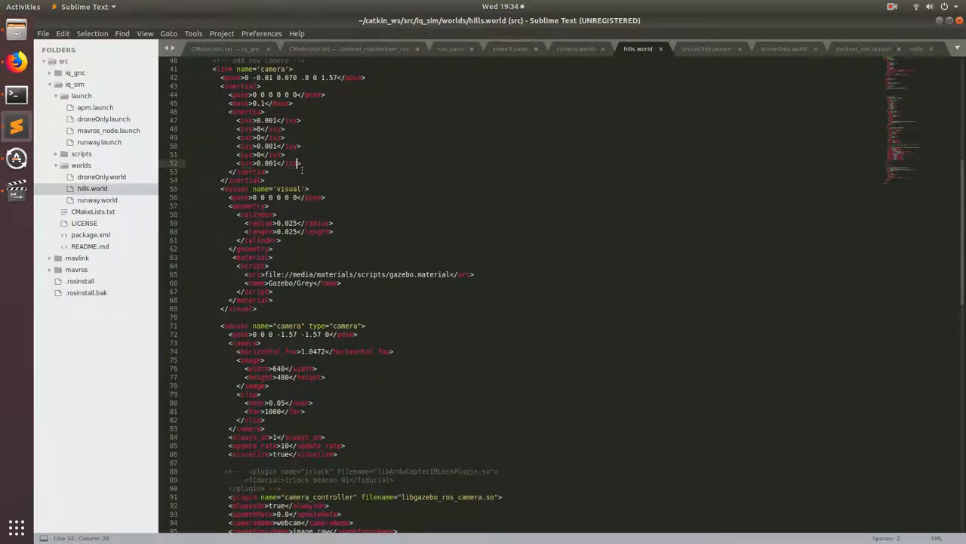
pyautogui.moveTo(689, 224)
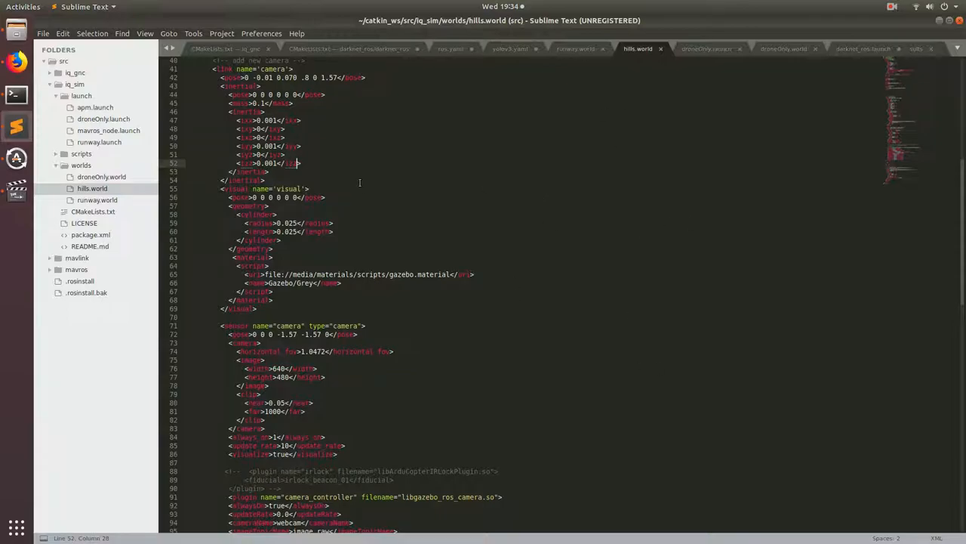
# Step: Create hills.launch in the launch folder, including empty_world.launch with world_name hills.world
pyautogui.rightClick(81, 95)
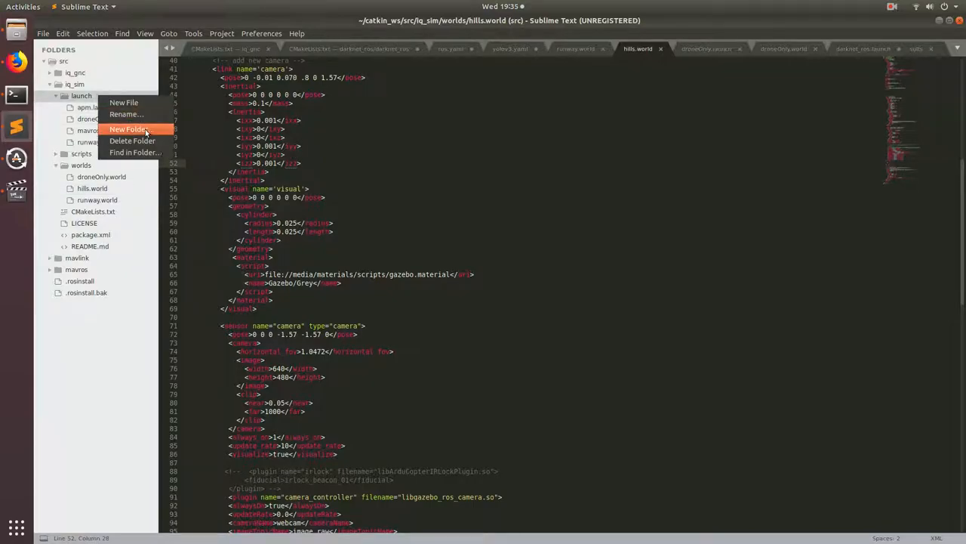
pyautogui.moveTo(124, 103)
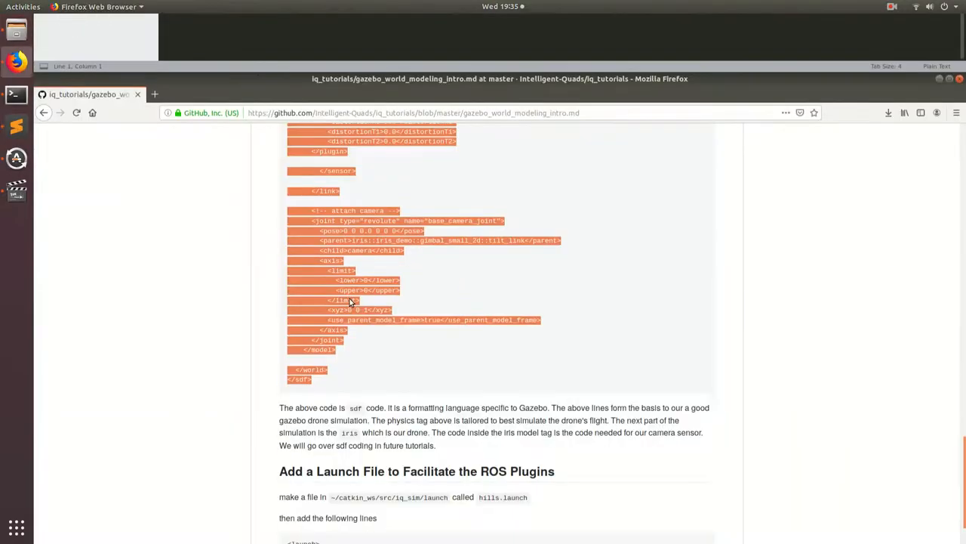
pyautogui.scroll(-3)
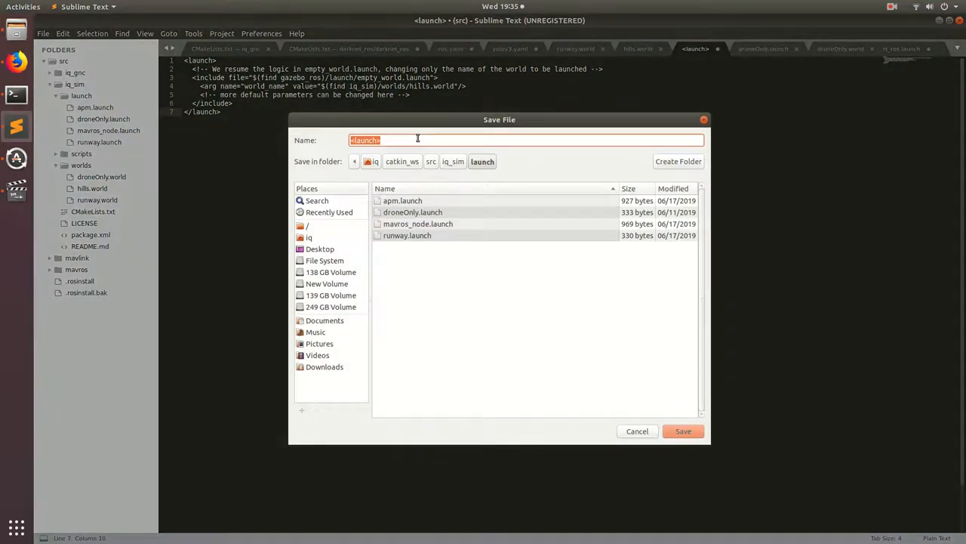
pyautogui.write('hills.lau')
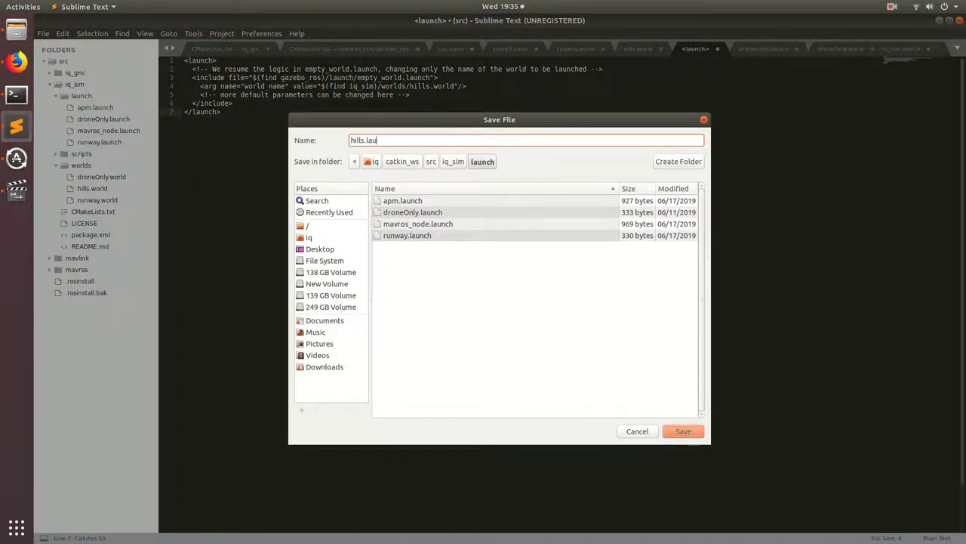
pyautogui.write('nch')
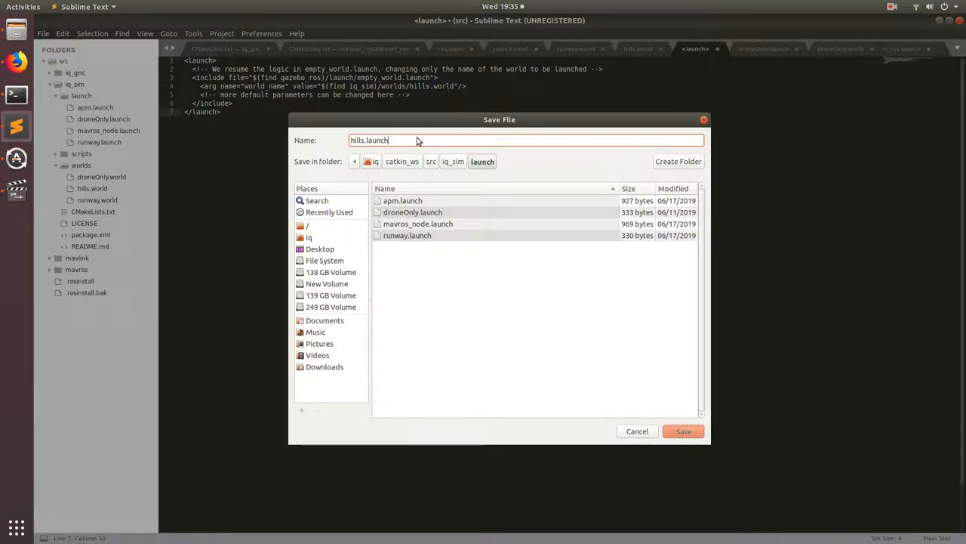
pyautogui.click(683, 431)
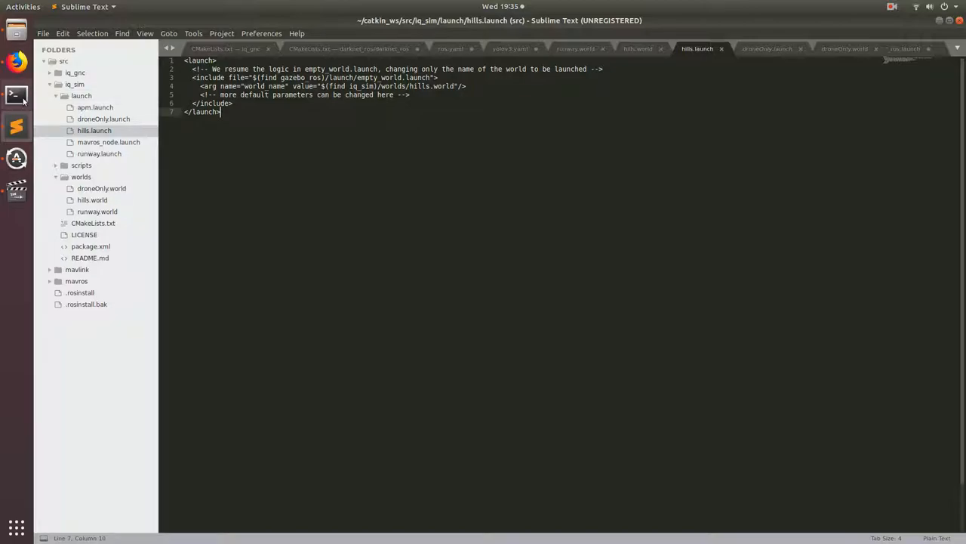
# Step: Run 'roslaunch iq_sim hills.launch' to start Gazebo with the drone world
pyautogui.click(16, 97)
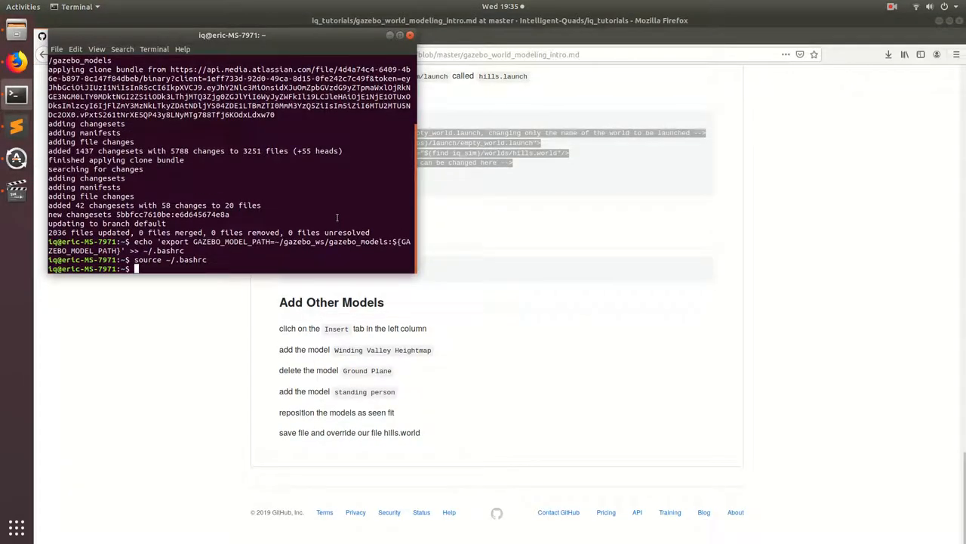
pyautogui.write('roslaunch iq')
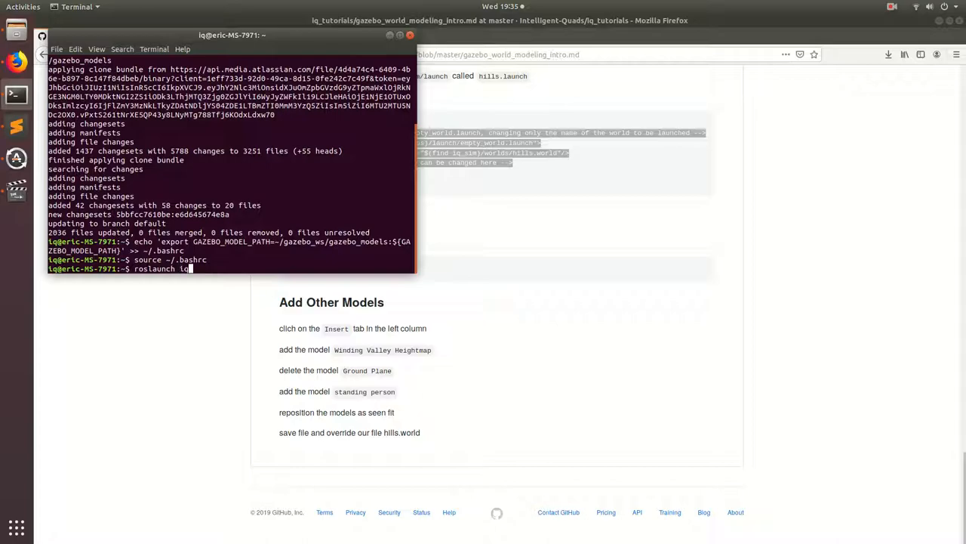
pyautogui.write('_sim')
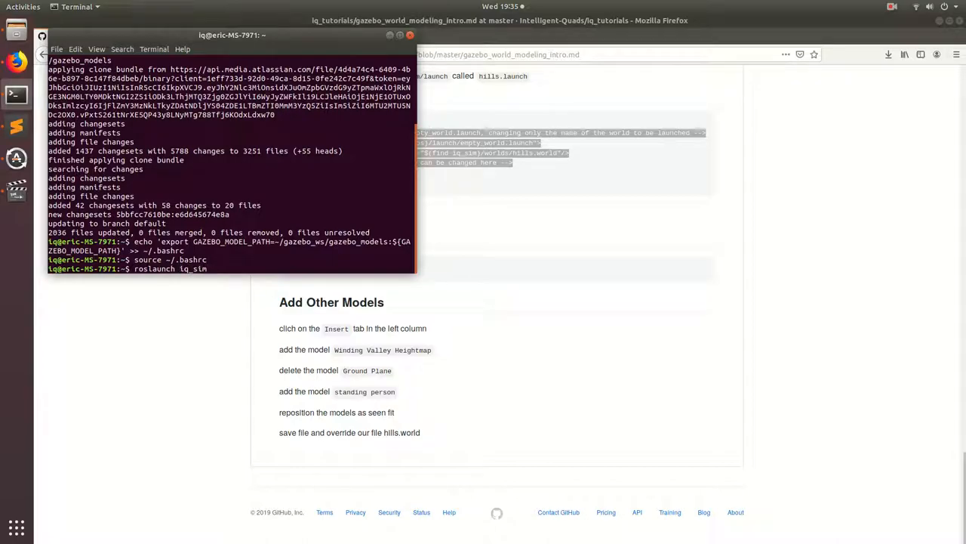
pyautogui.write('hills.launch')
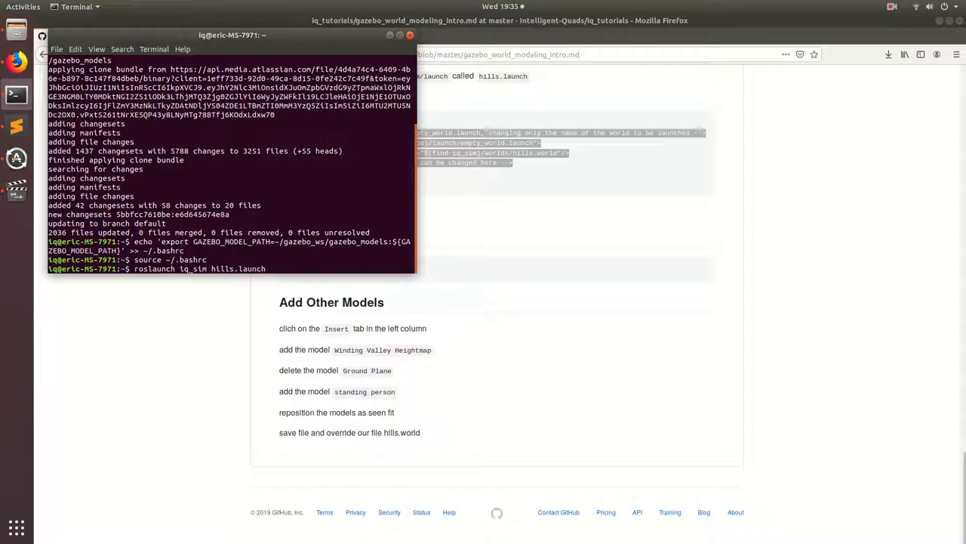
pyautogui.press('Return')
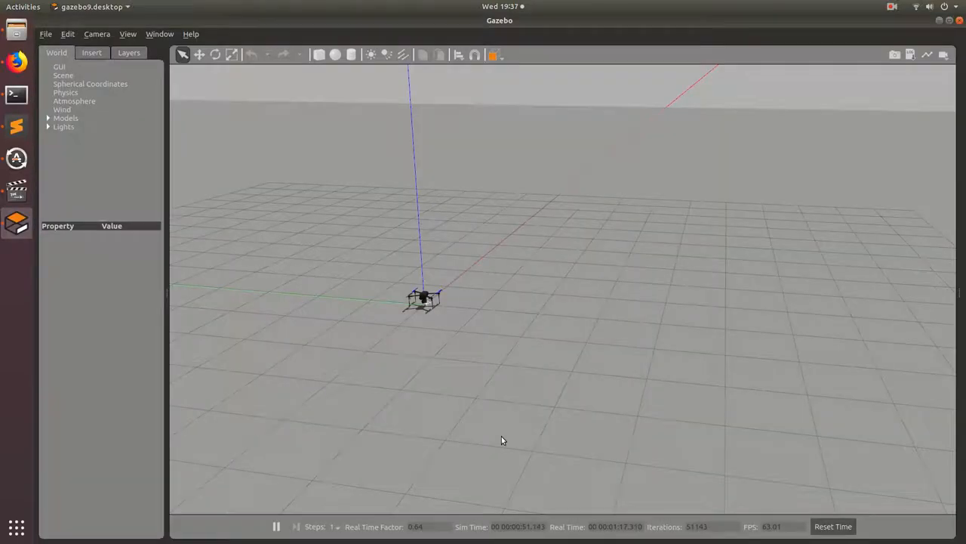
pyautogui.moveTo(507, 387)
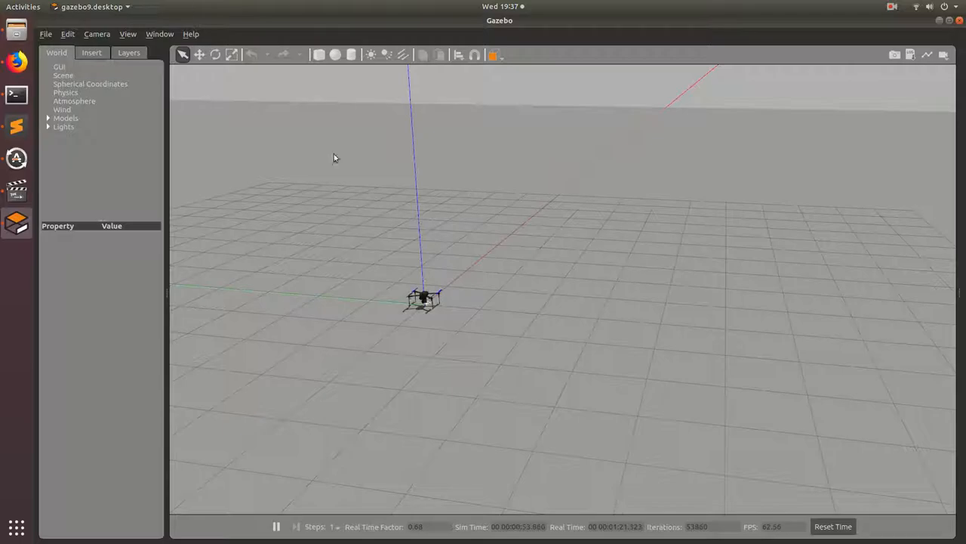
pyautogui.moveTo(390, 219)
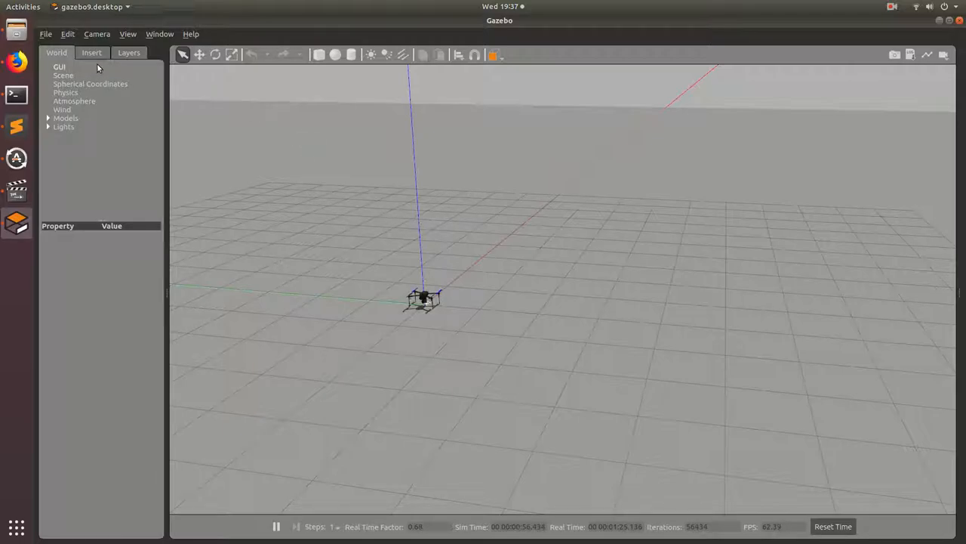
# Step: Scroll the Insert model list down to the Winding Valley Heightmap entry
pyautogui.click(91, 52)
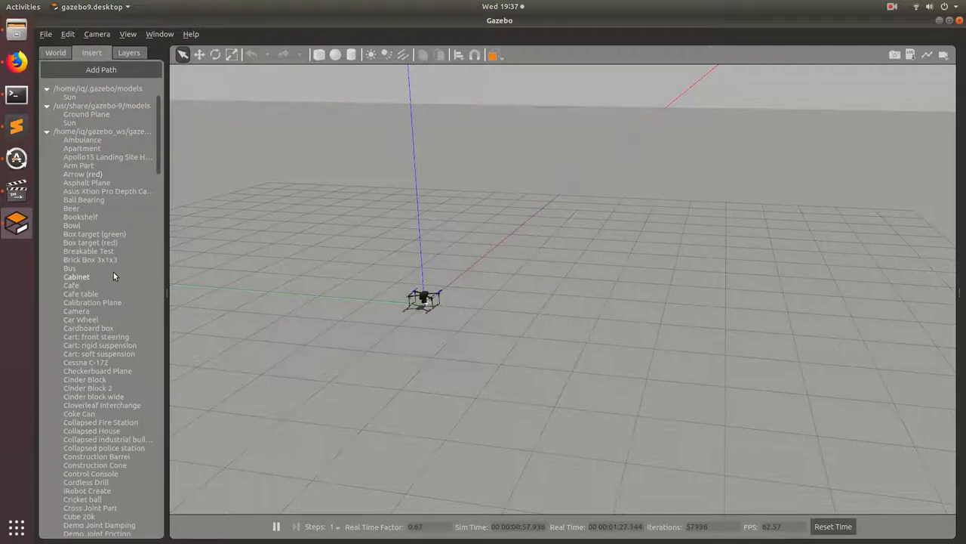
pyautogui.scroll(-3)
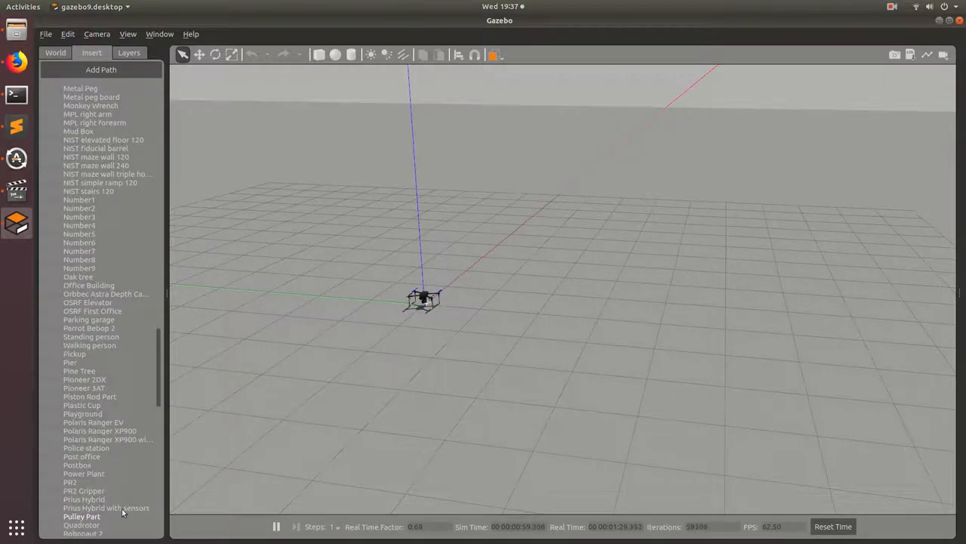
pyautogui.scroll(-3)
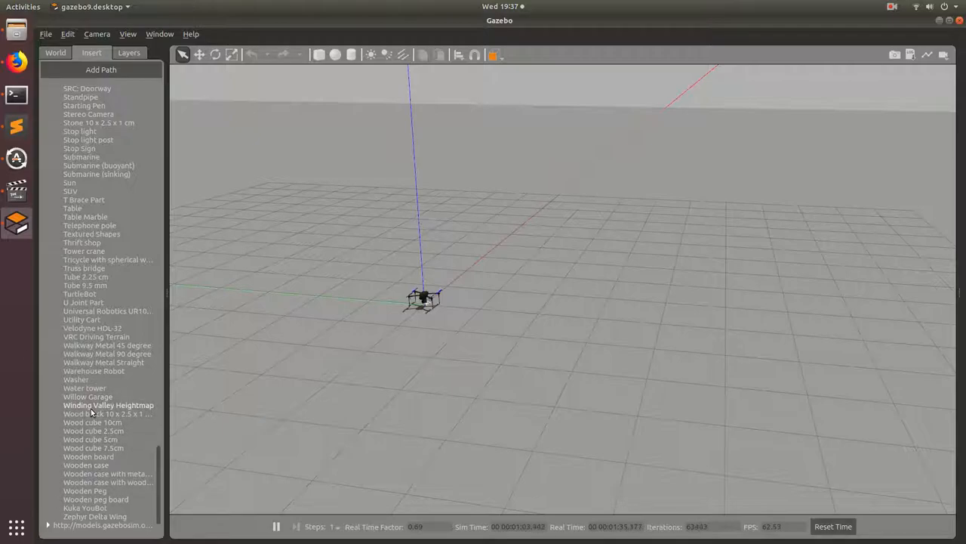
pyautogui.moveTo(423, 324)
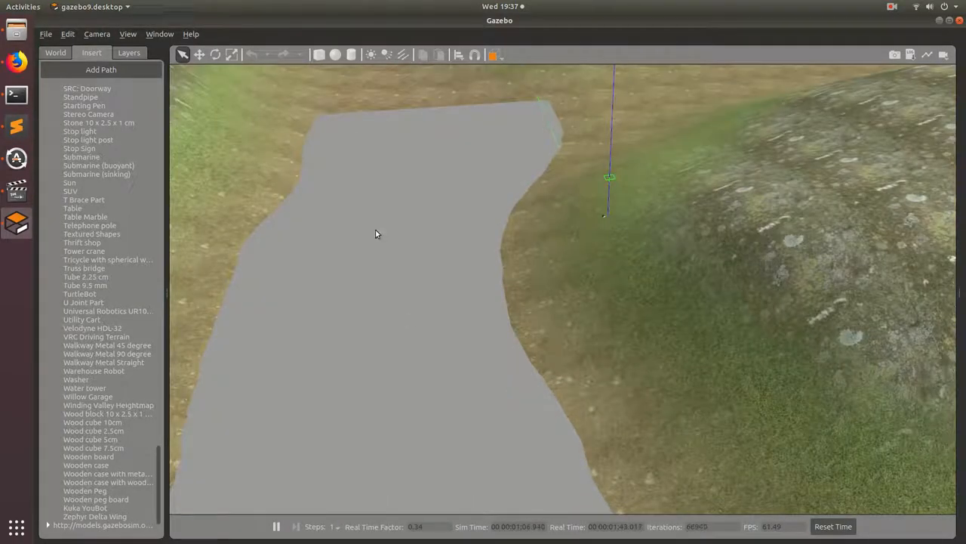
pyautogui.moveTo(404, 236)
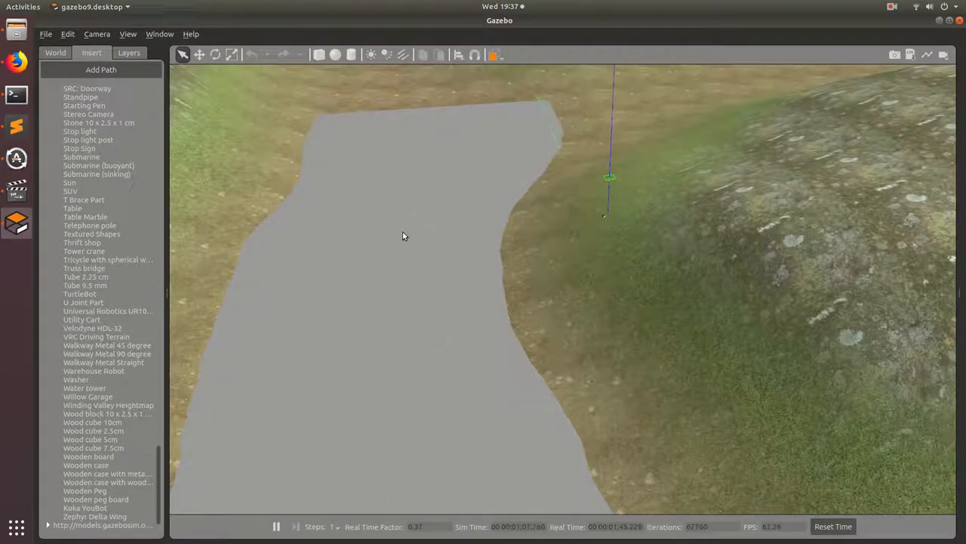
# Step: Delete the ground_plane model from the World tab so only the valley terrain remains
pyautogui.rightClick(83, 134)
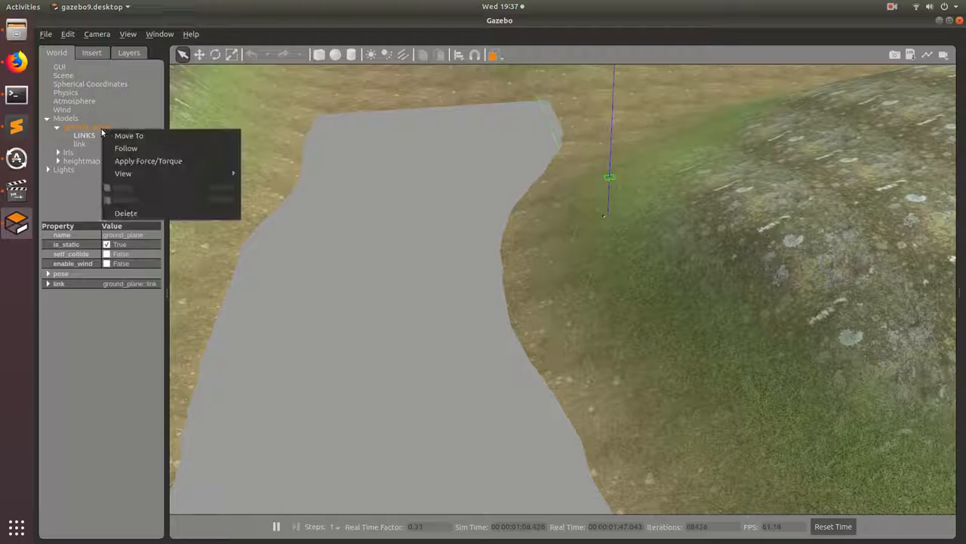
pyautogui.click(127, 213)
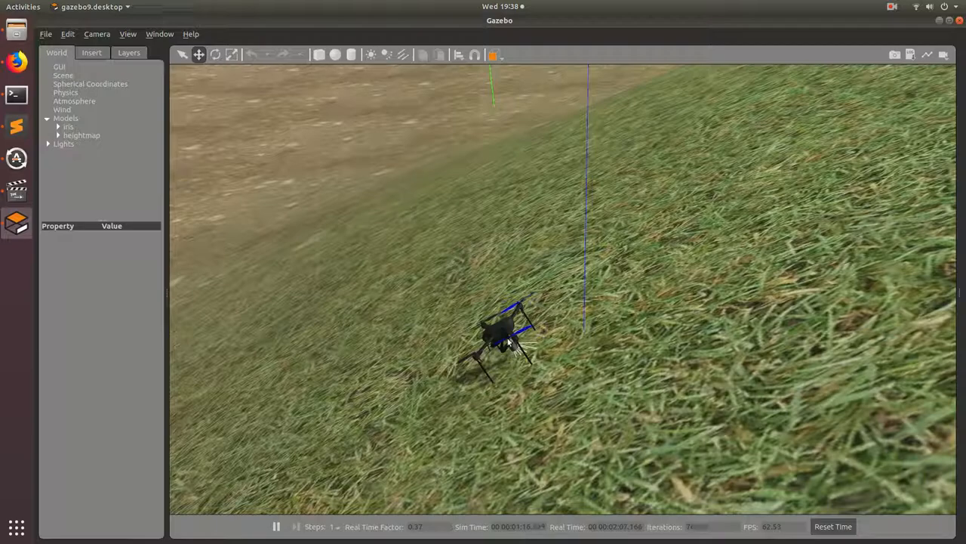
# Step: Reposition the iris drone from the grassy slope down onto the valley's dirt floor
pyautogui.click(501, 335)
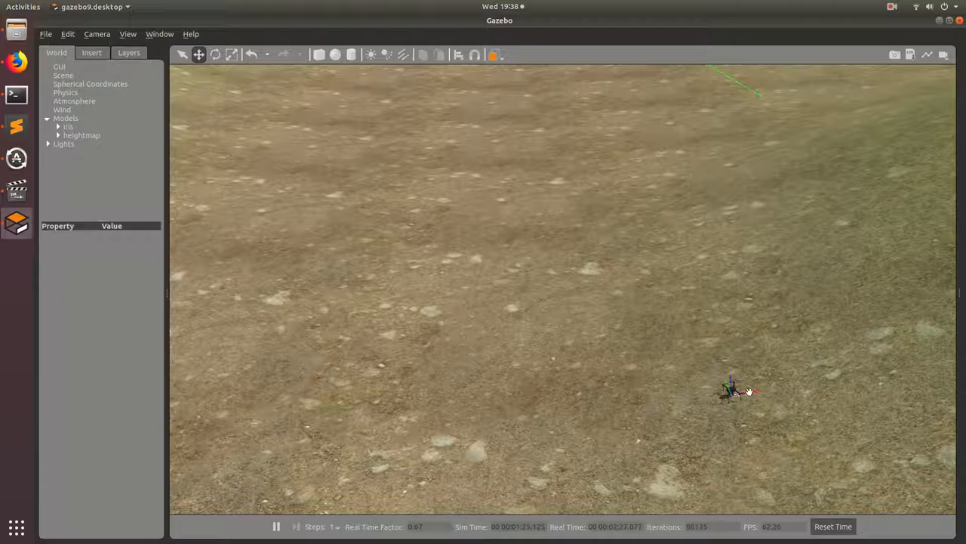
pyautogui.click(57, 127)
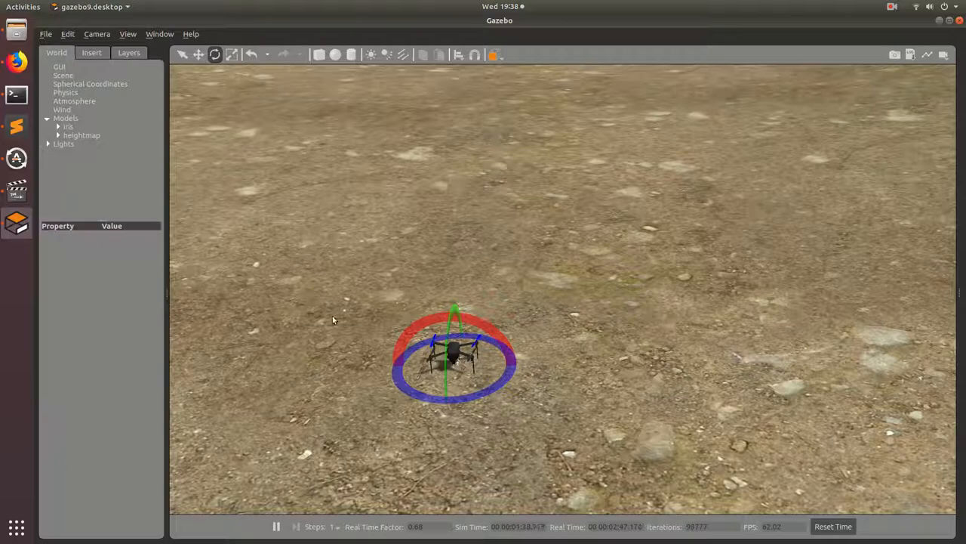
pyautogui.click(58, 127)
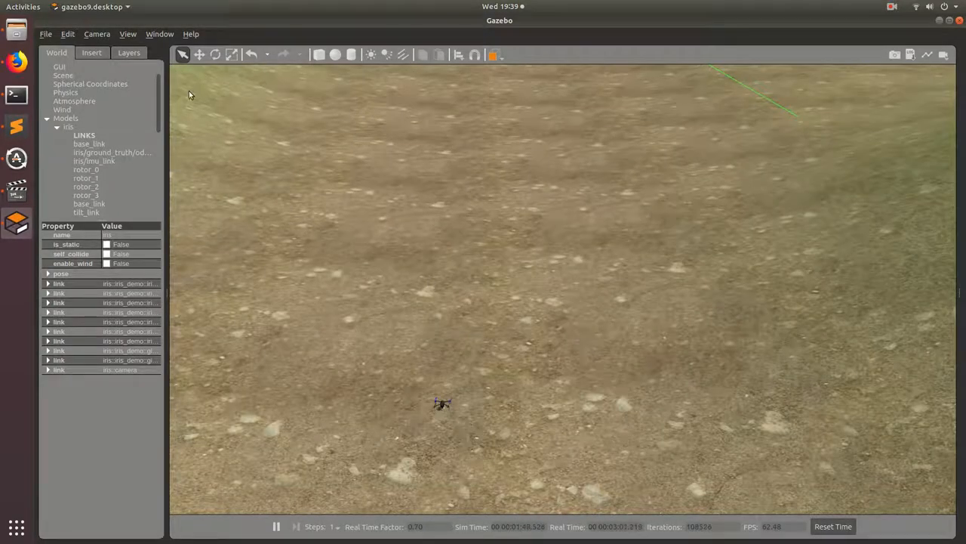
# Step: Insert a Standing person model and place it on the valley floor near the drone
pyautogui.click(91, 52)
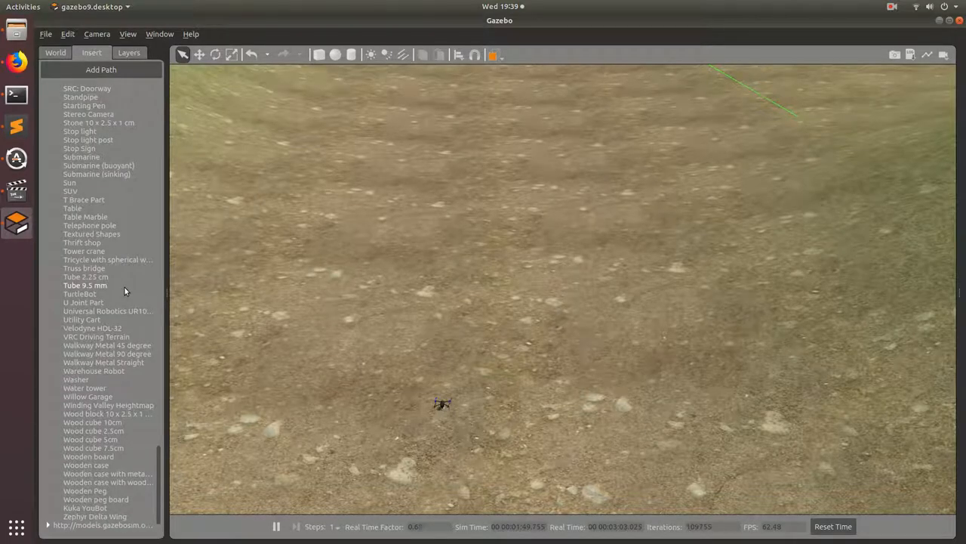
pyautogui.moveTo(139, 468)
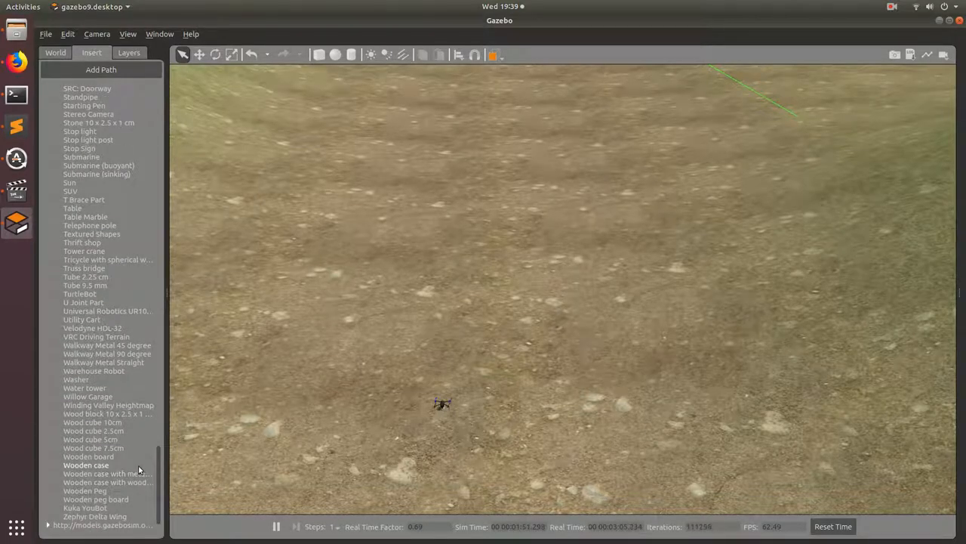
pyautogui.scroll(3)
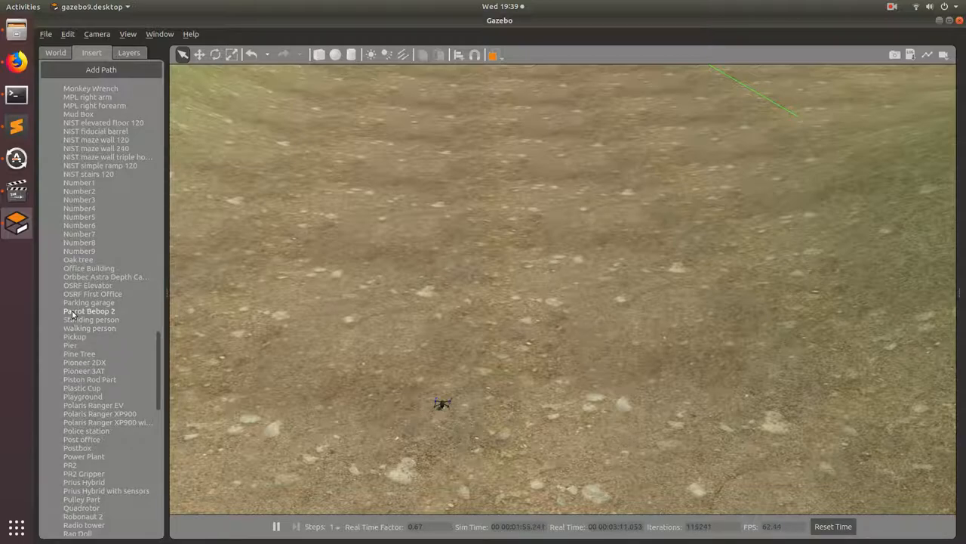
pyautogui.moveTo(81, 330)
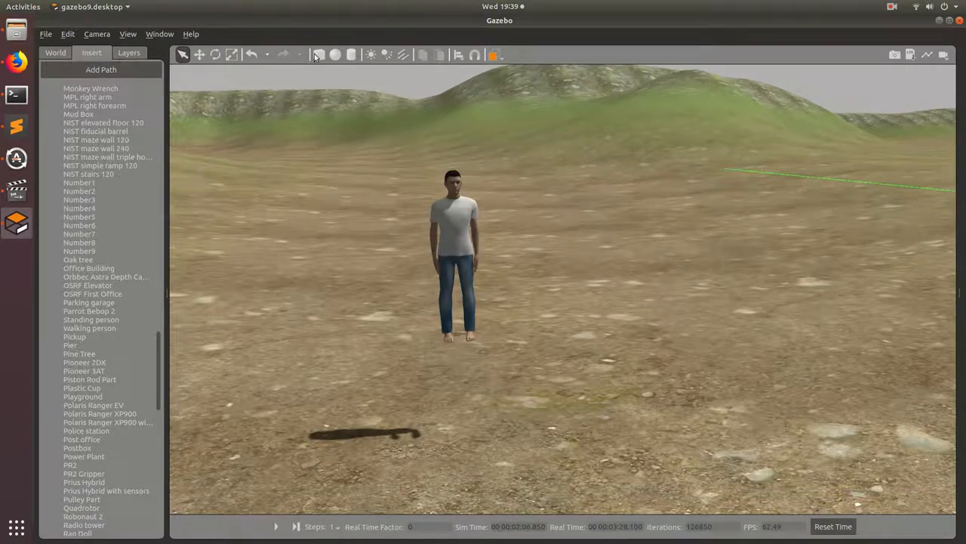
pyautogui.click(451, 257)
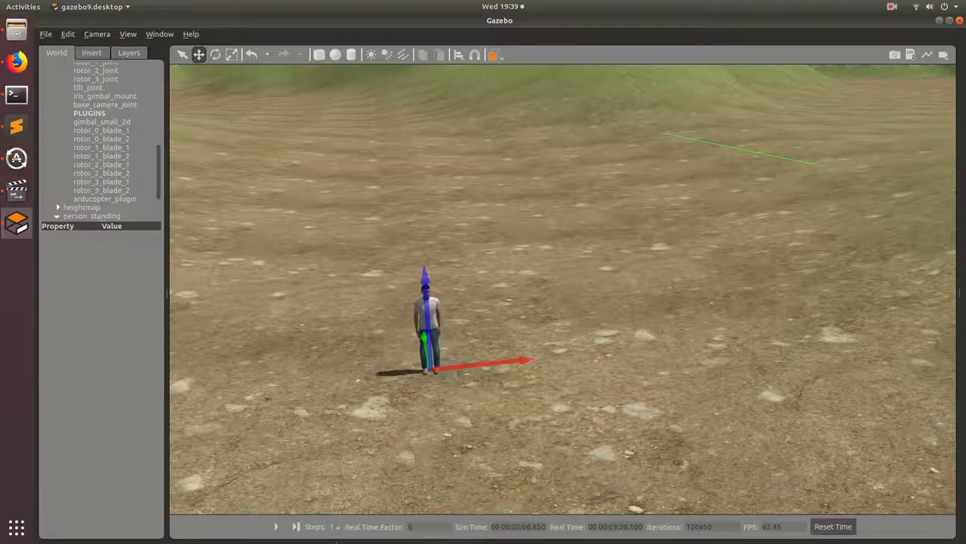
pyautogui.click(276, 525)
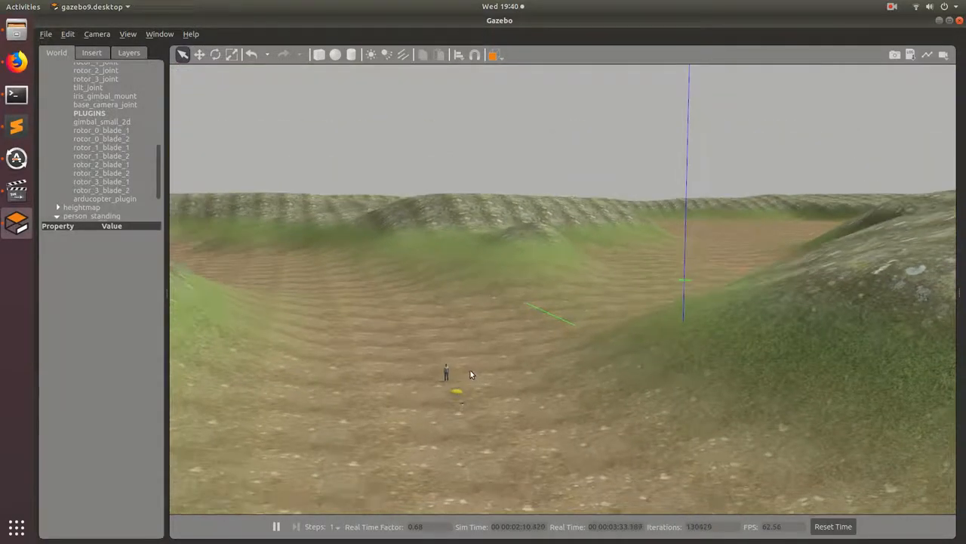
# Step: Insert a Pickup truck model and drop it on the valley floor beside the standing person
pyautogui.moveTo(471, 374); pyautogui.dragTo(374, 232)
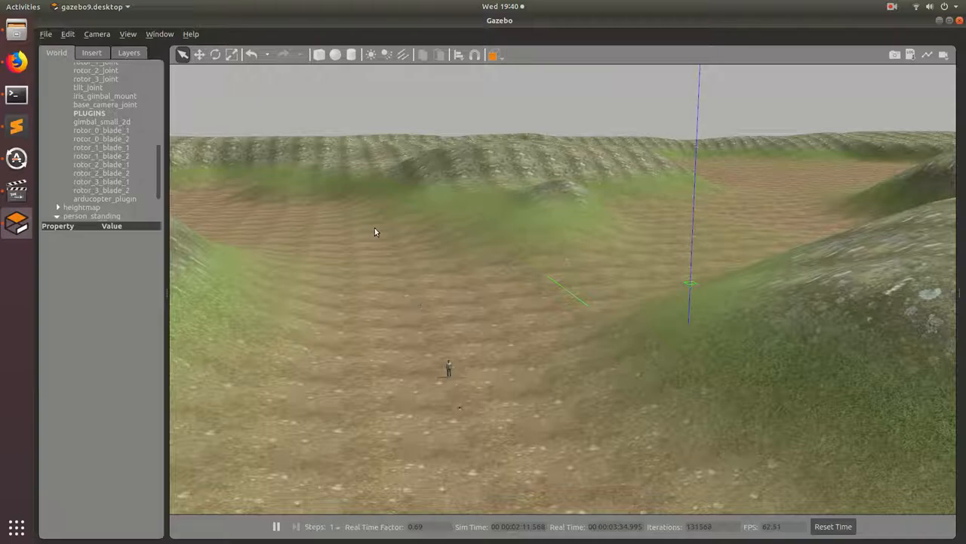
pyautogui.click(91, 52)
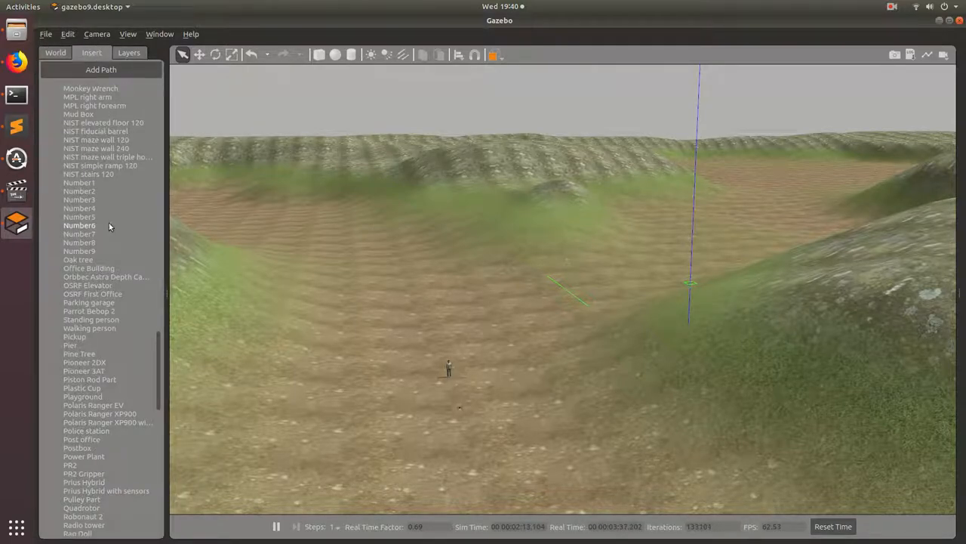
pyautogui.scroll(-3)
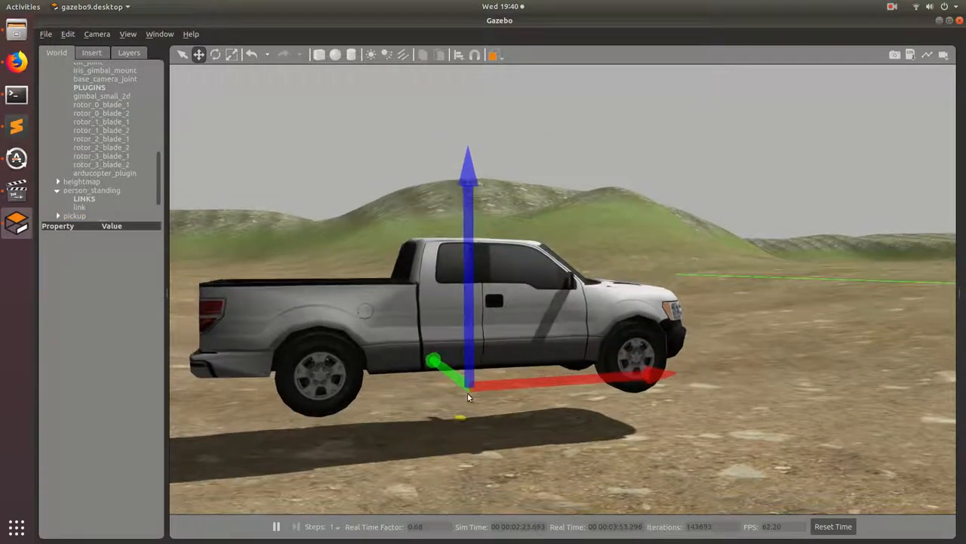
pyautogui.click(74, 215)
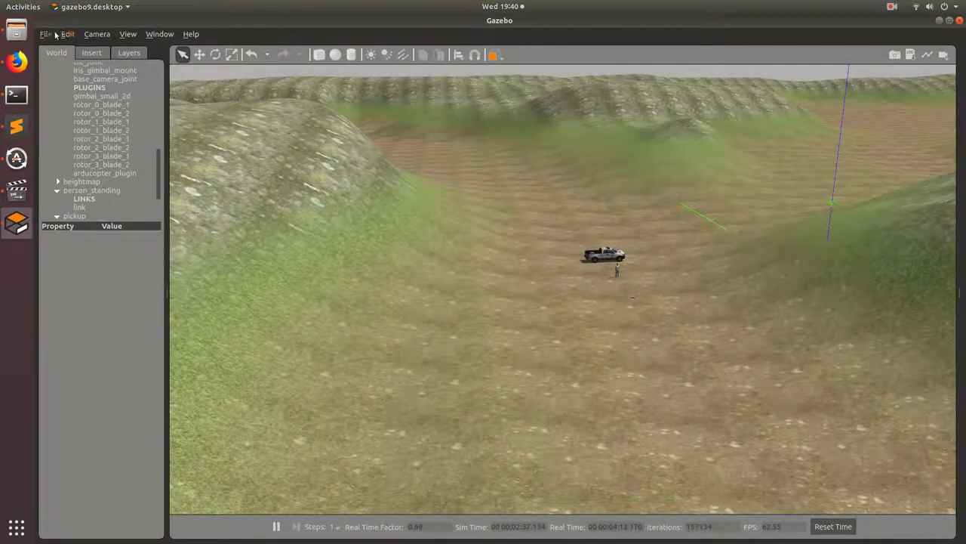
# Step: Save the world as hills.world in catkin_ws/src/iq_sim/worlds, overwriting the existing file
pyautogui.click(45, 33)
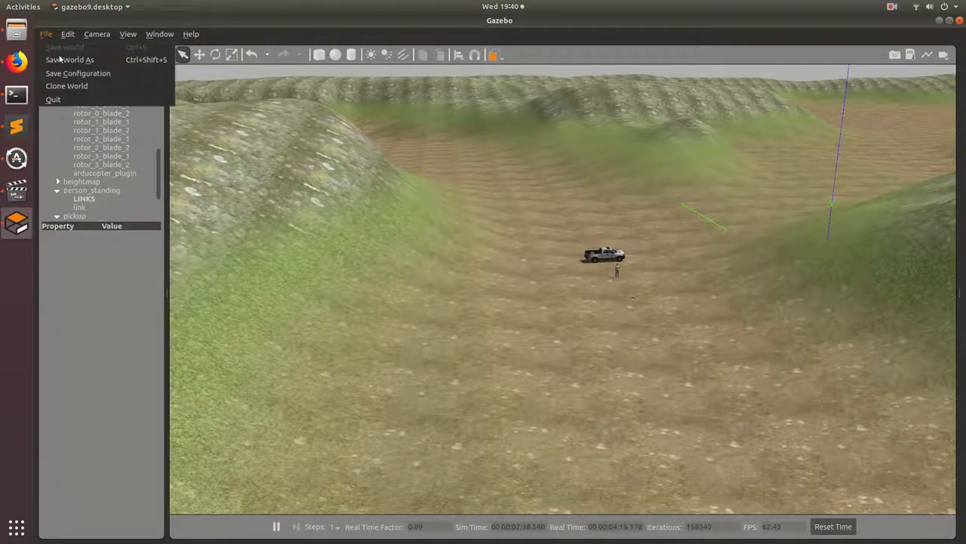
pyautogui.click(69, 60)
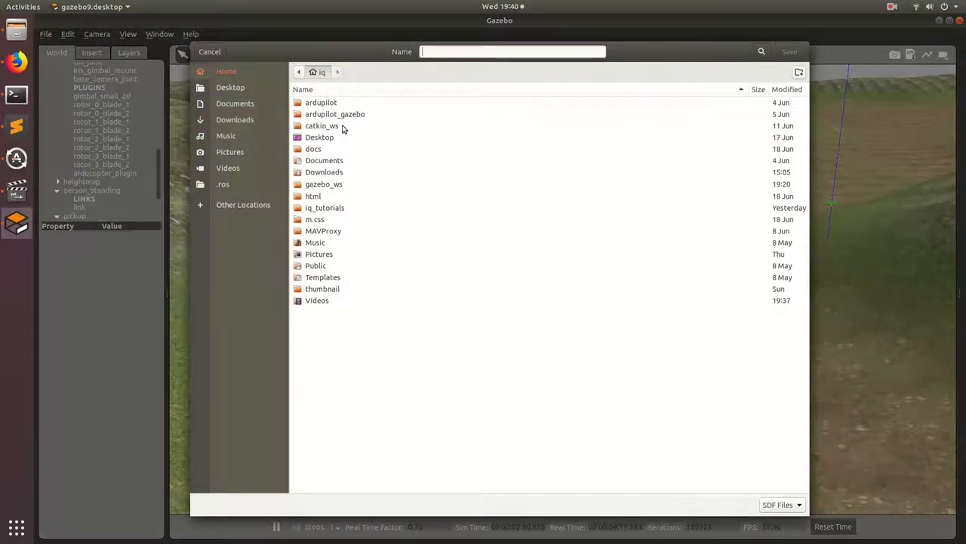
pyautogui.doubleClick(323, 125)
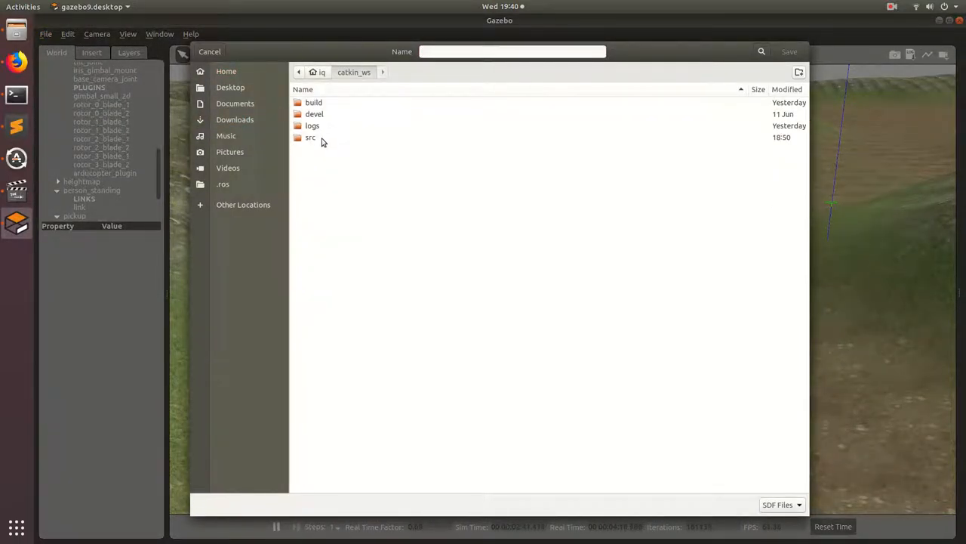
pyautogui.doubleClick(311, 136)
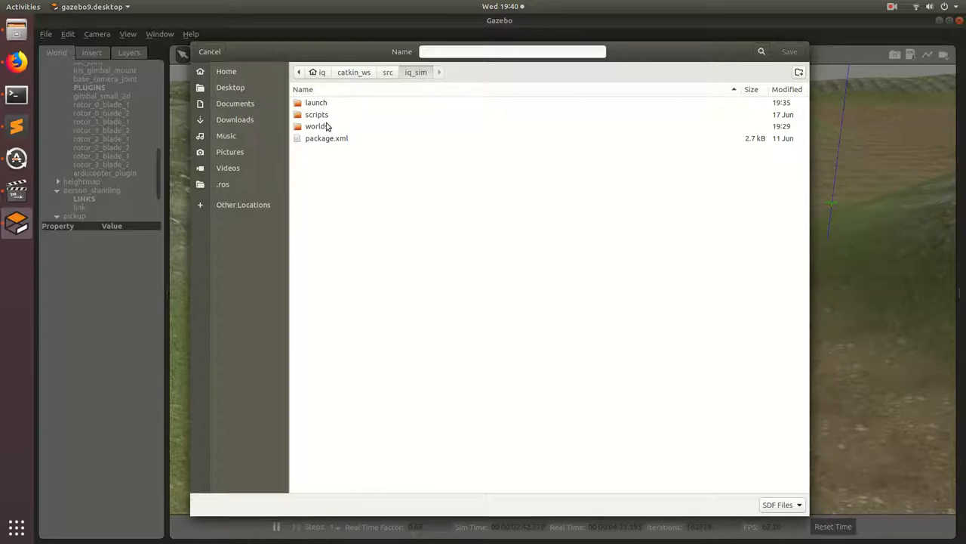
pyautogui.doubleClick(315, 127)
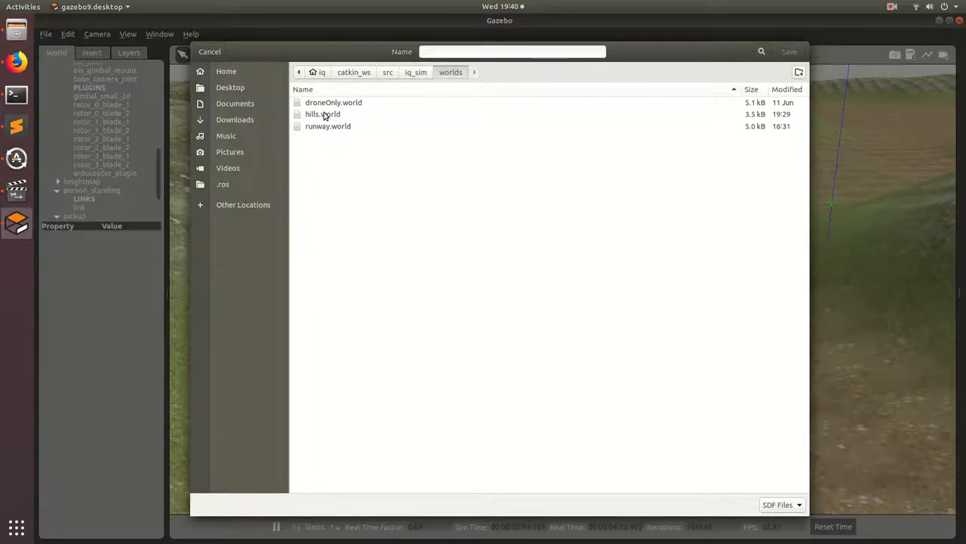
pyautogui.click(323, 113)
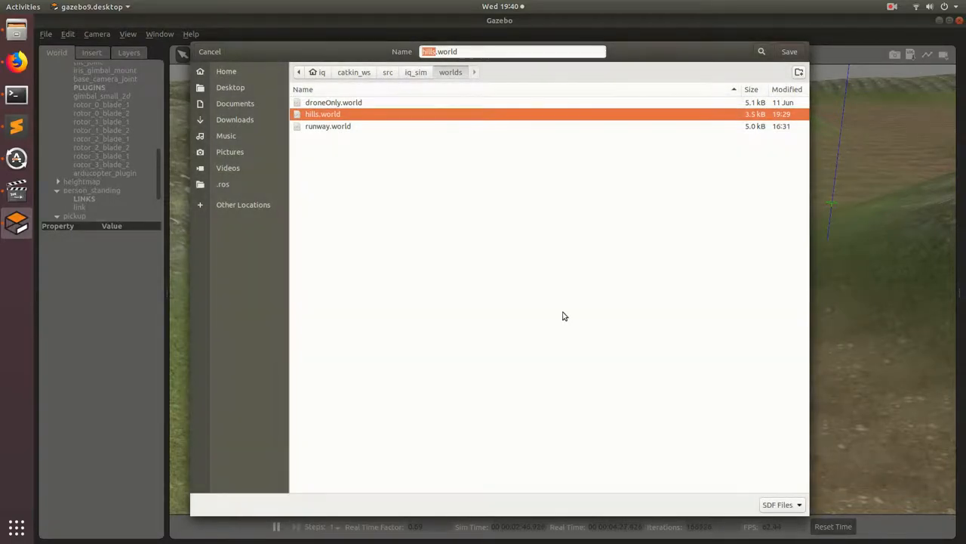
pyautogui.click(790, 51)
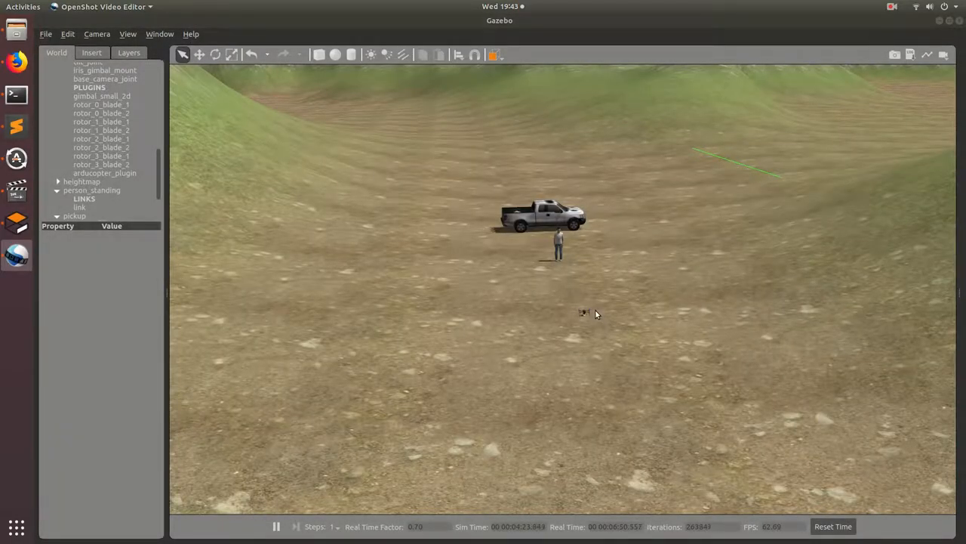
pyautogui.moveTo(550, 270)
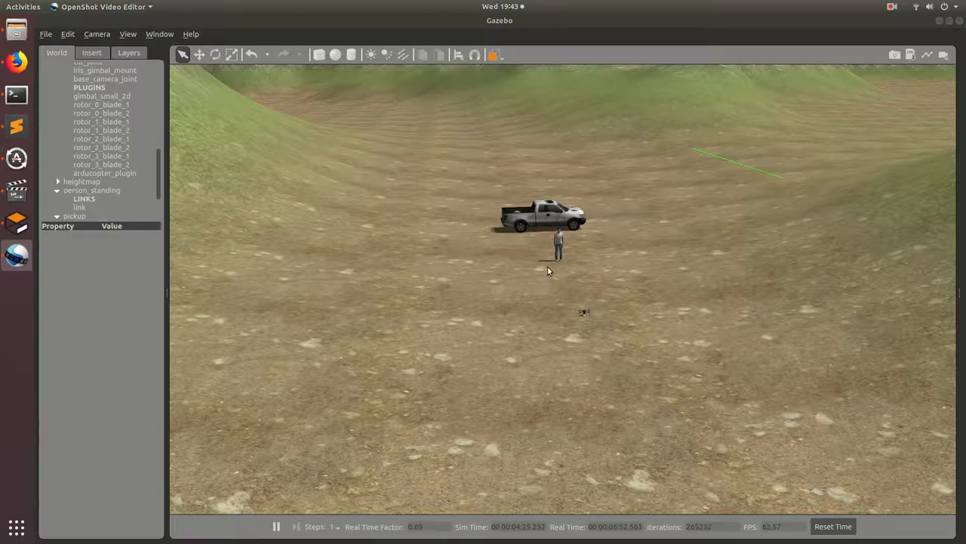
pyautogui.moveTo(538, 346)
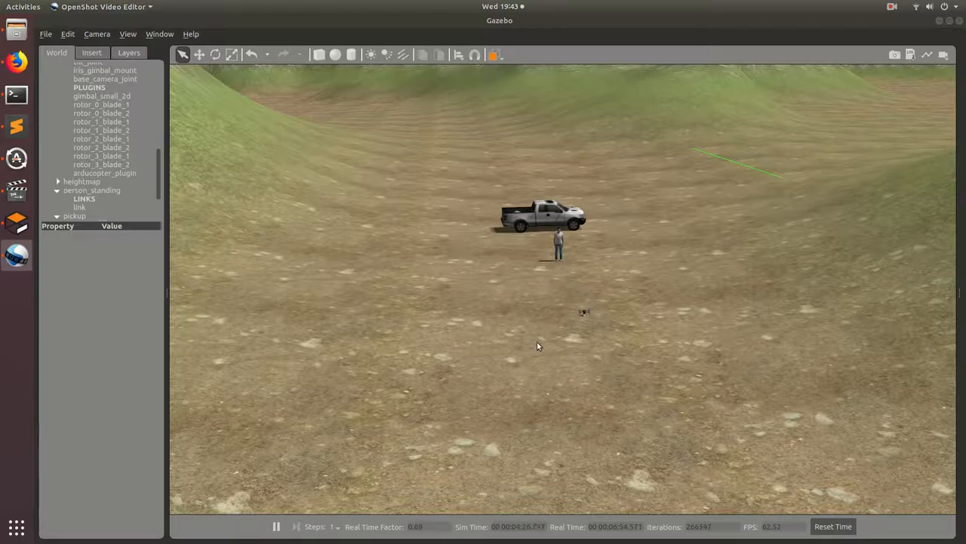
pyautogui.moveTo(563, 318)
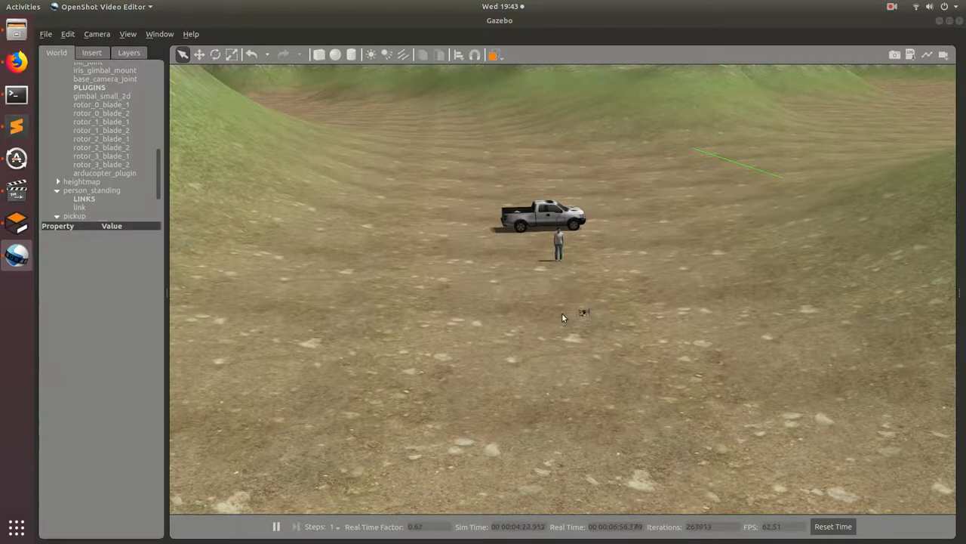